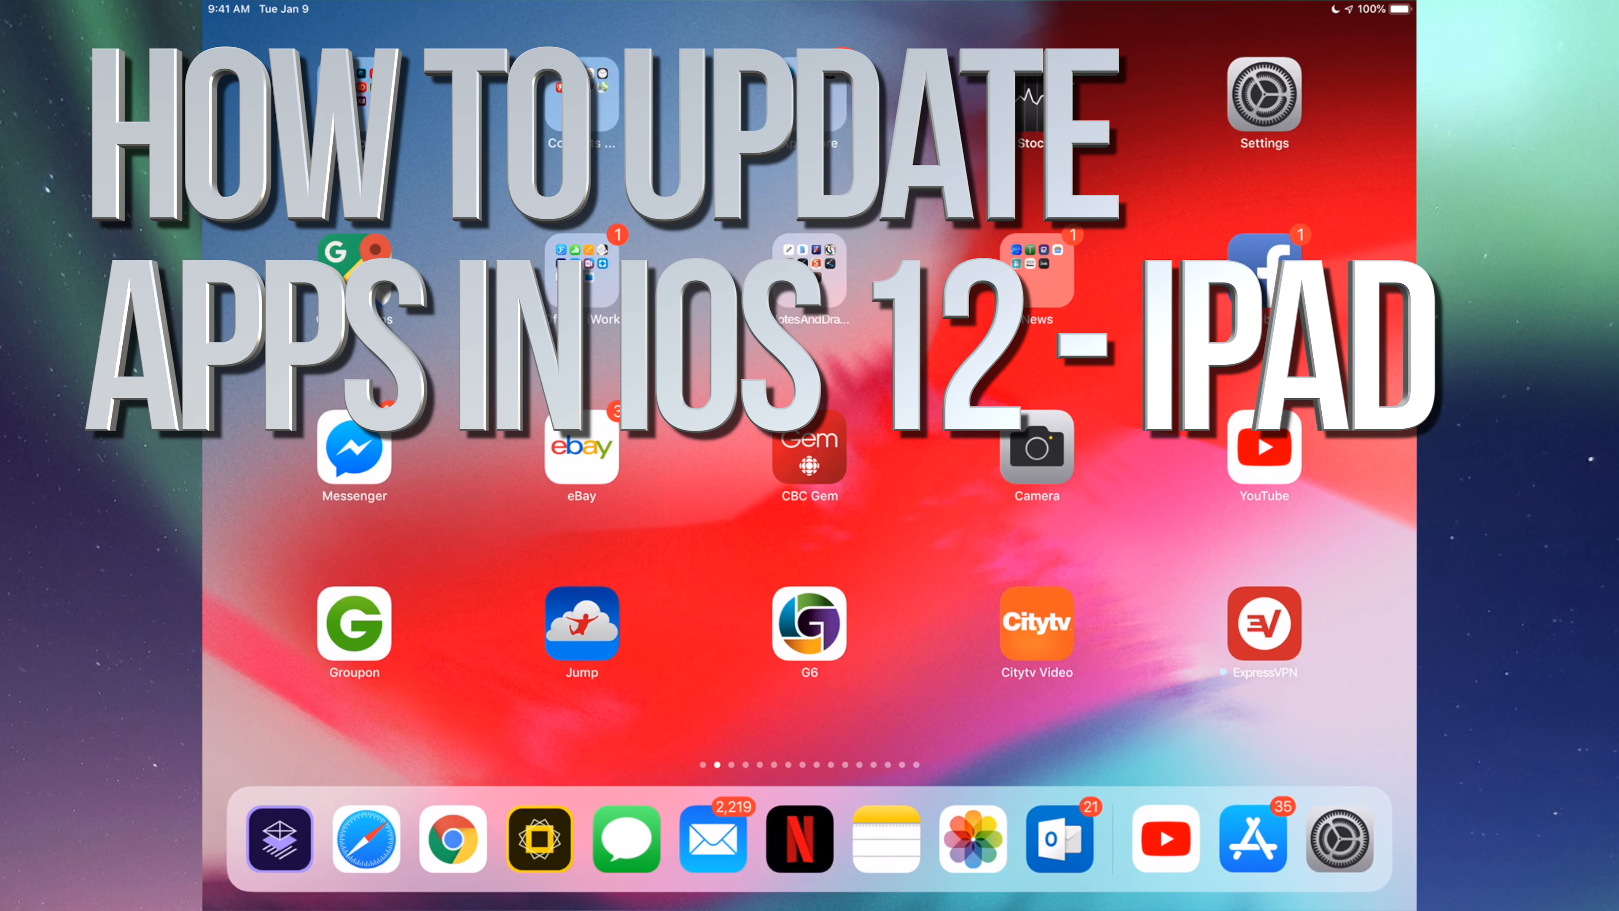
Launch the App Store from the Home Screen's App store folder.
left_click(1252, 837)
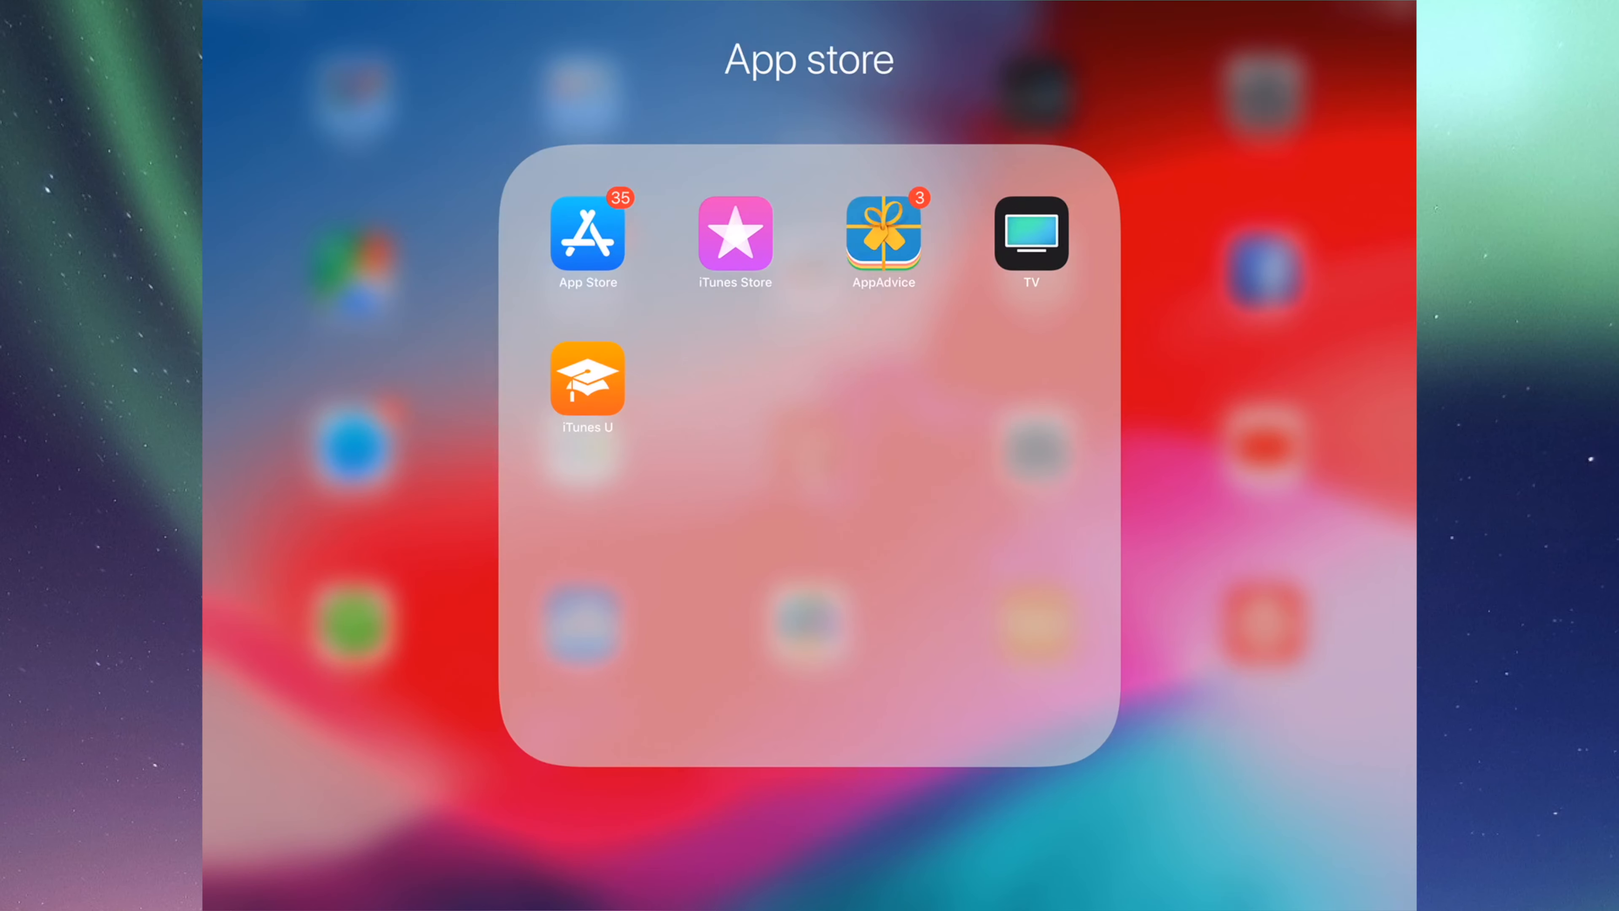
left_click(587, 230)
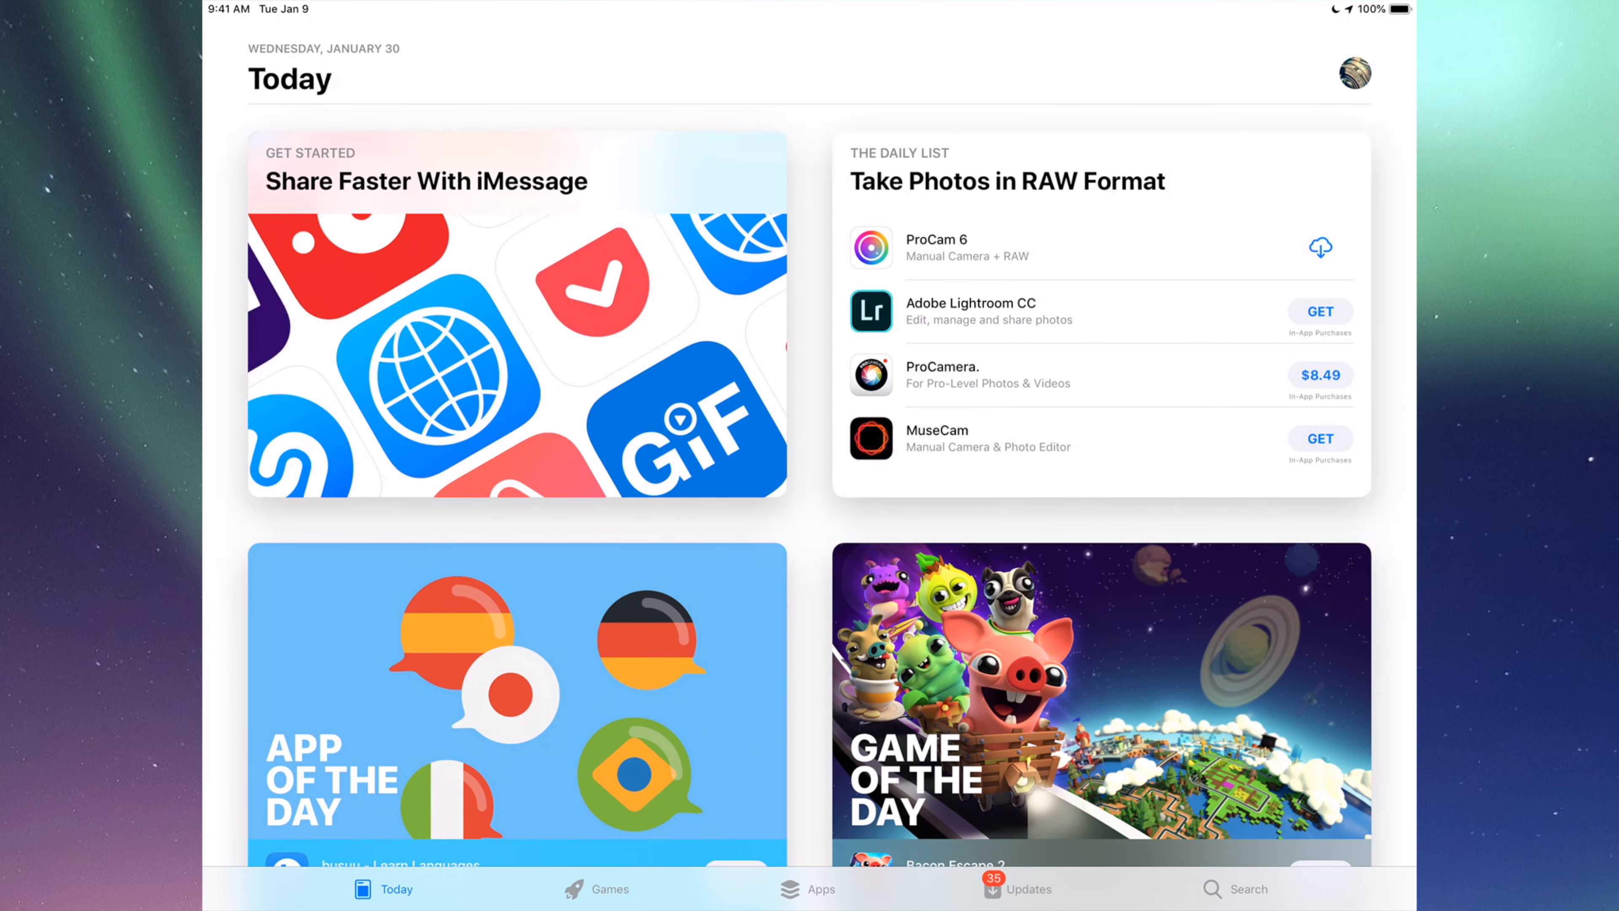
Show the Updates page and browse through the list of available app updates.
left_click(1017, 888)
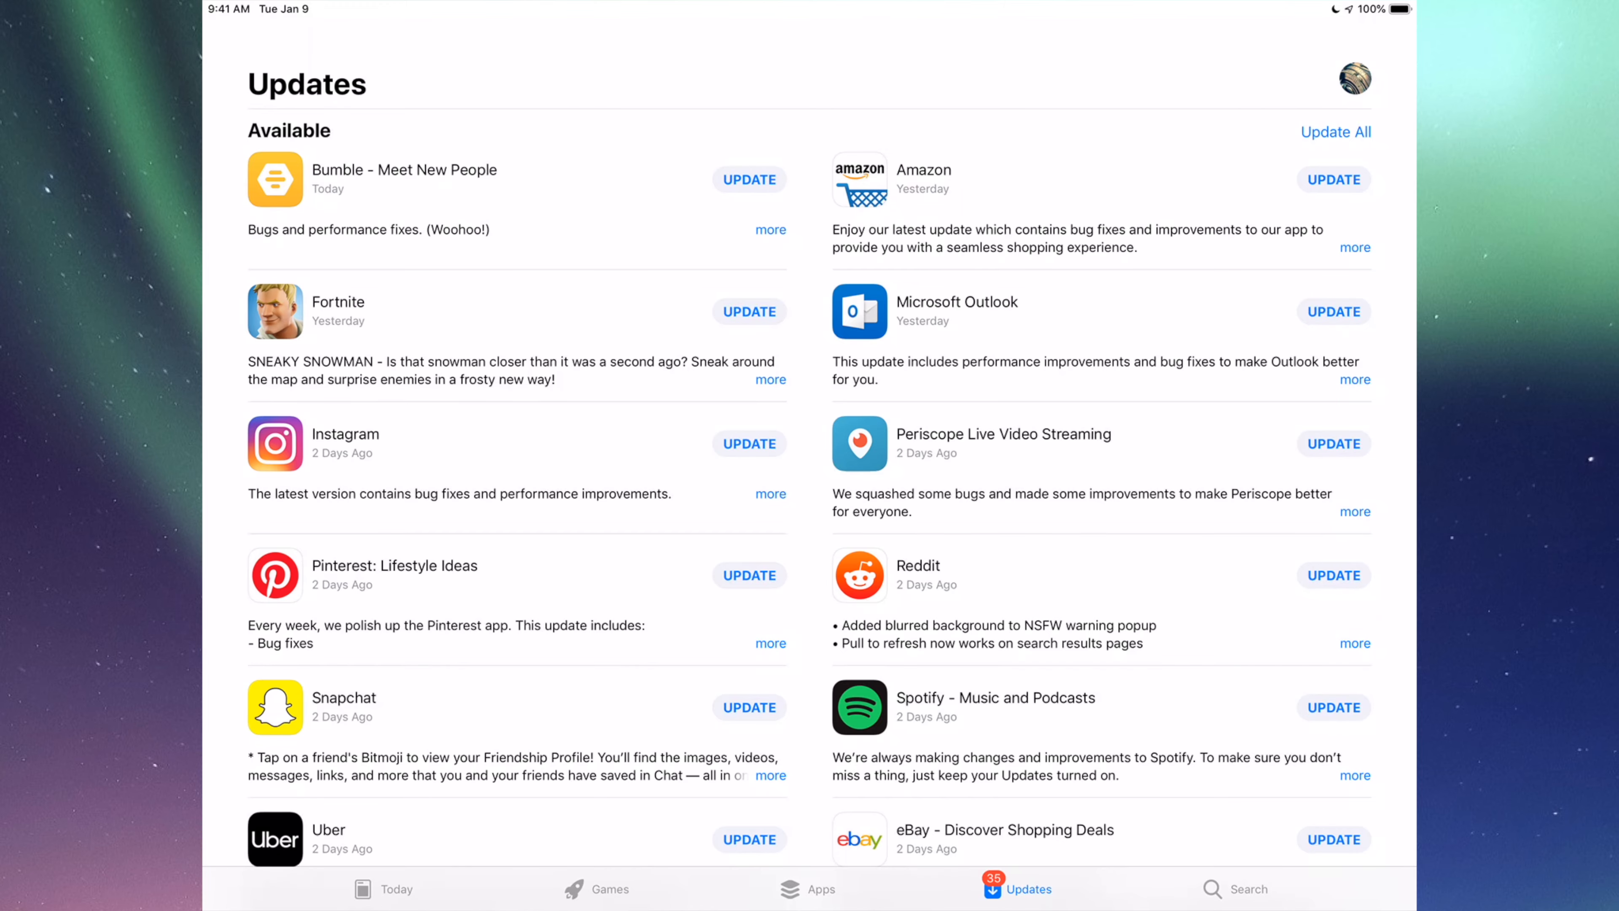
scroll("down", 3)
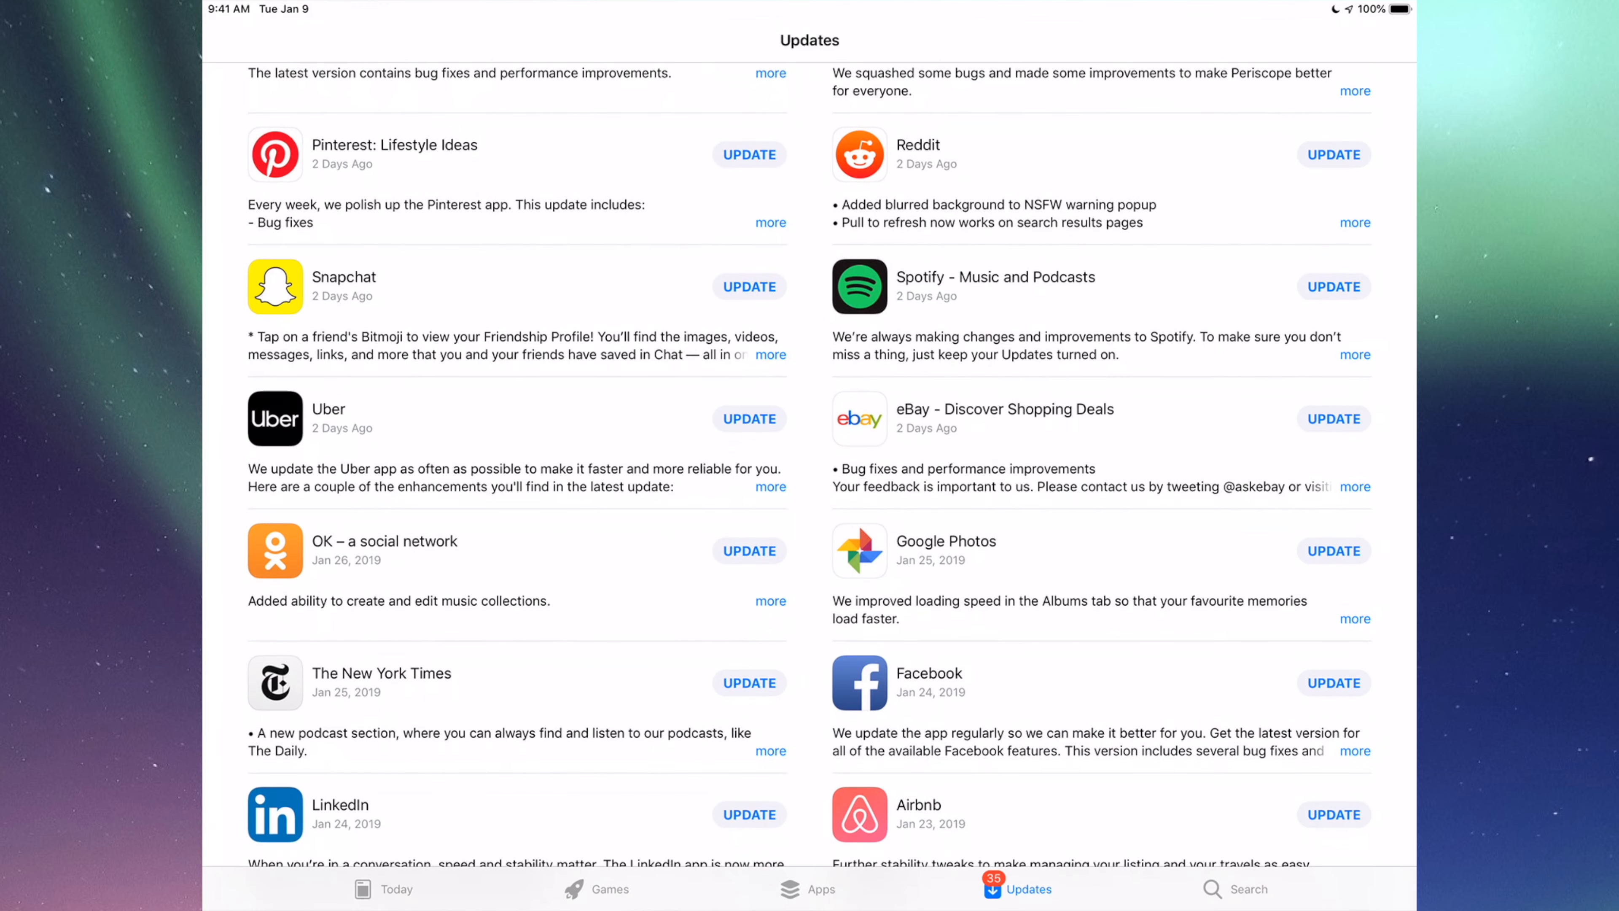
scroll("down", 3)
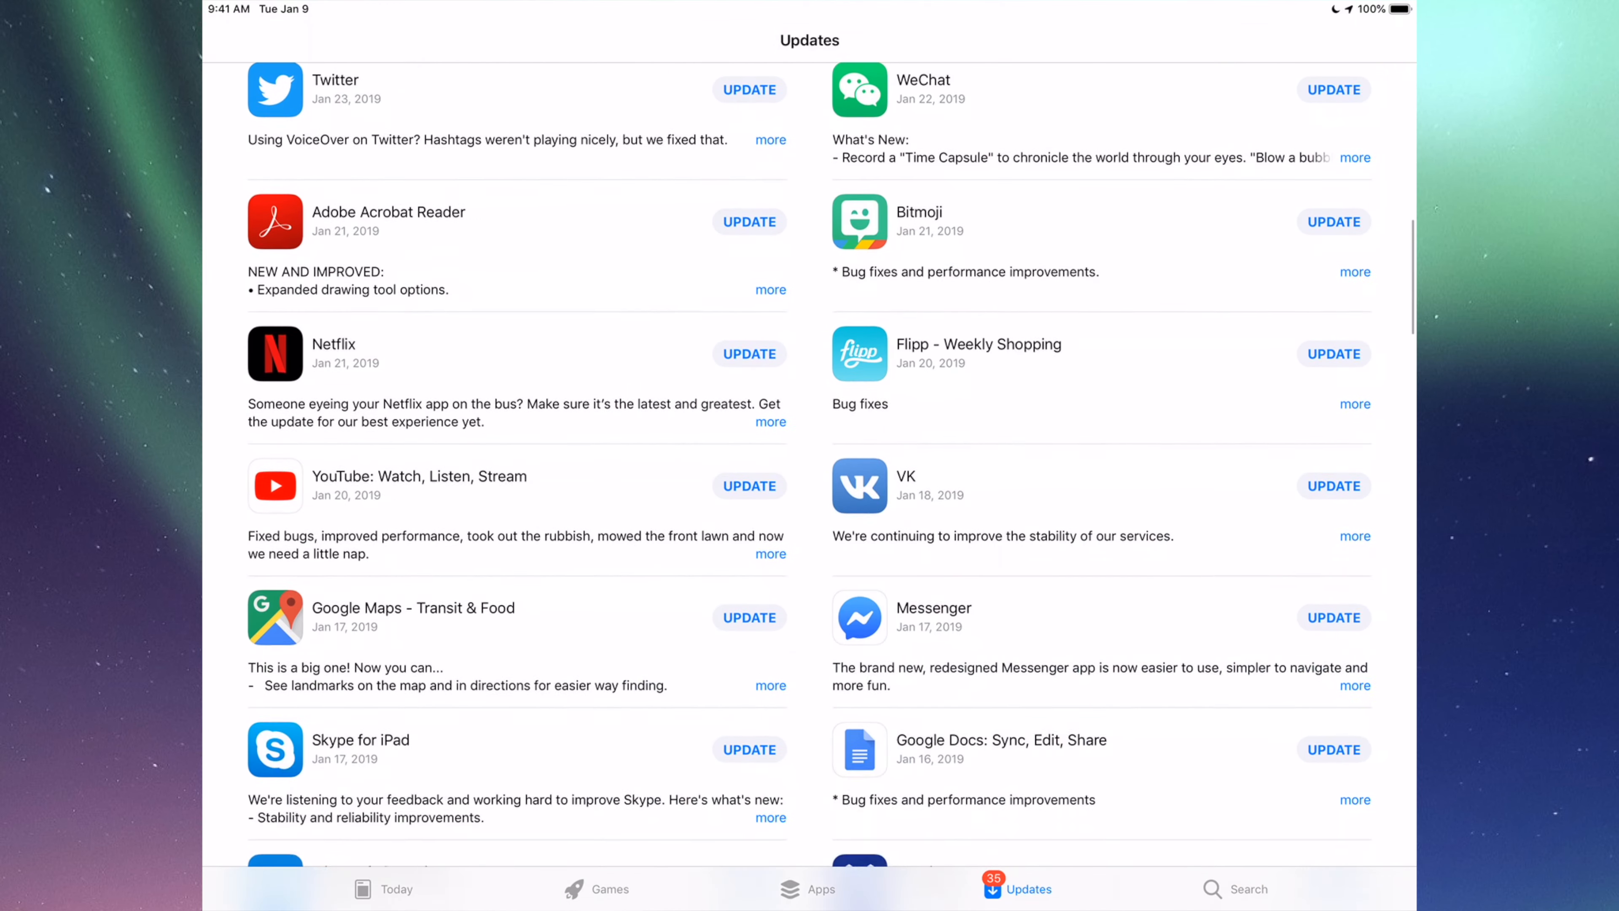
scroll("down", 3)
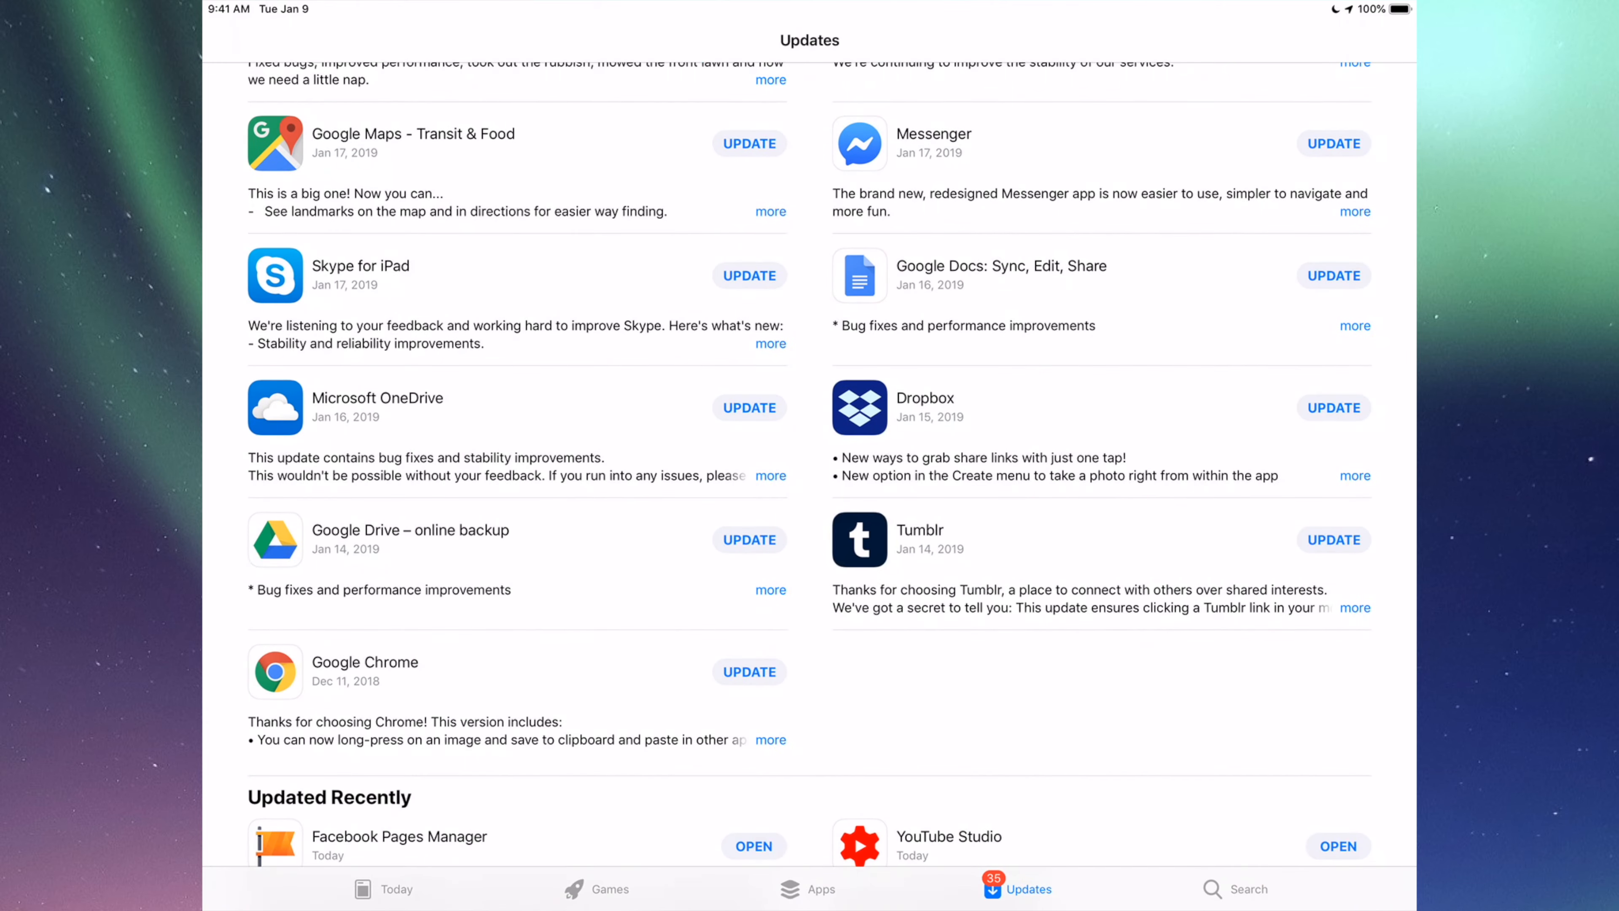
scroll("up", 3)
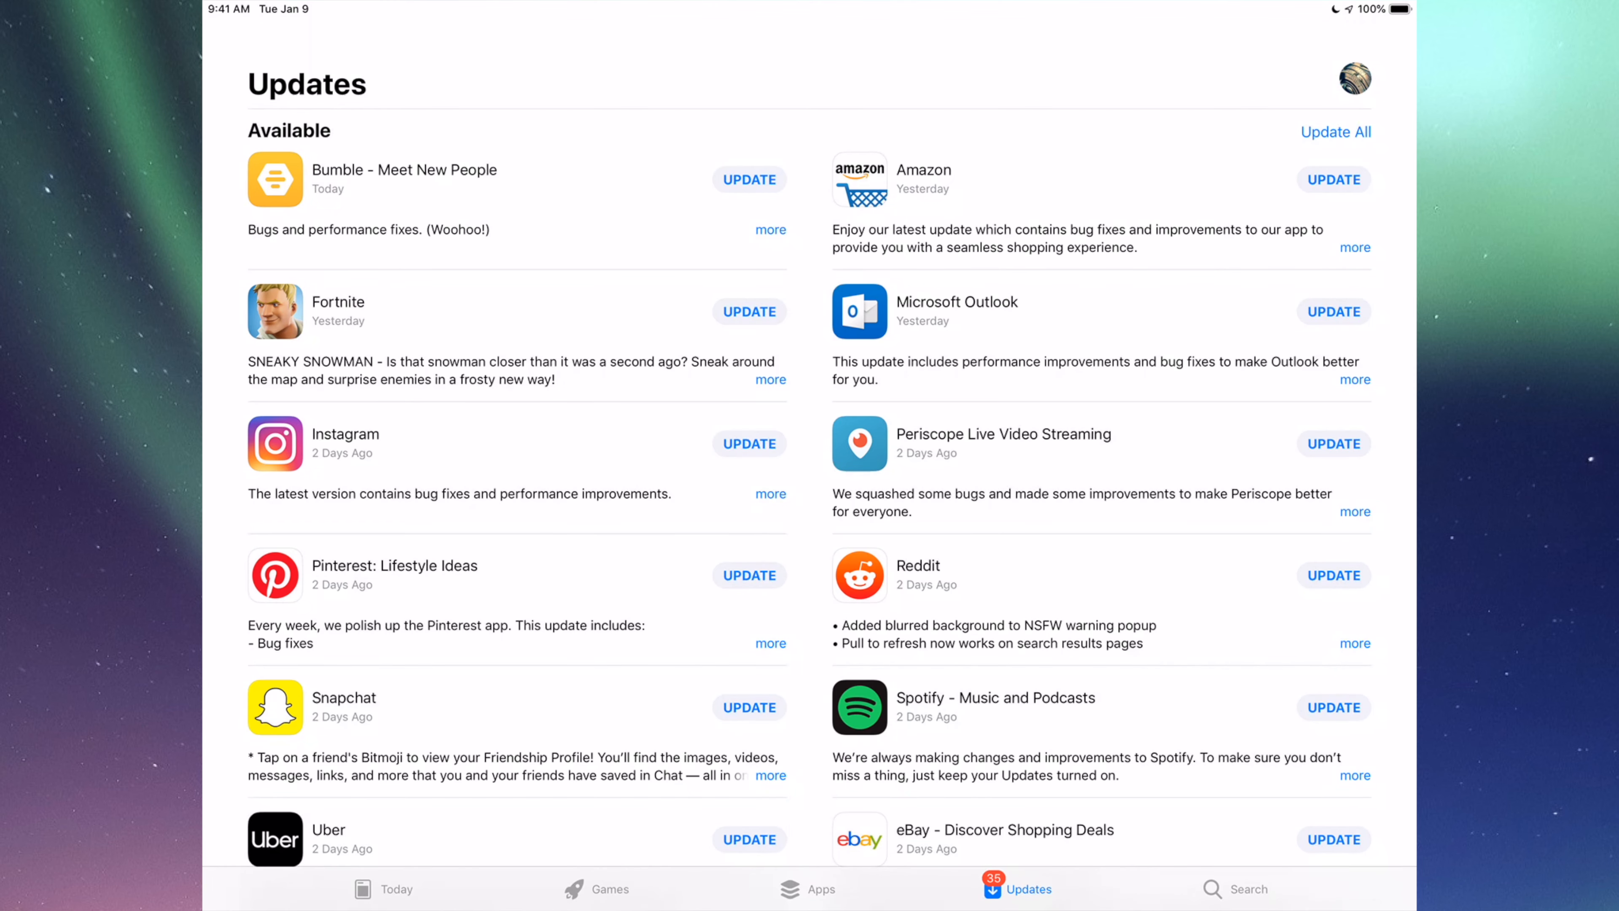
Search the store for Fortnite and start its update, leaving the search field ready for another term.
left_click(1248, 888)
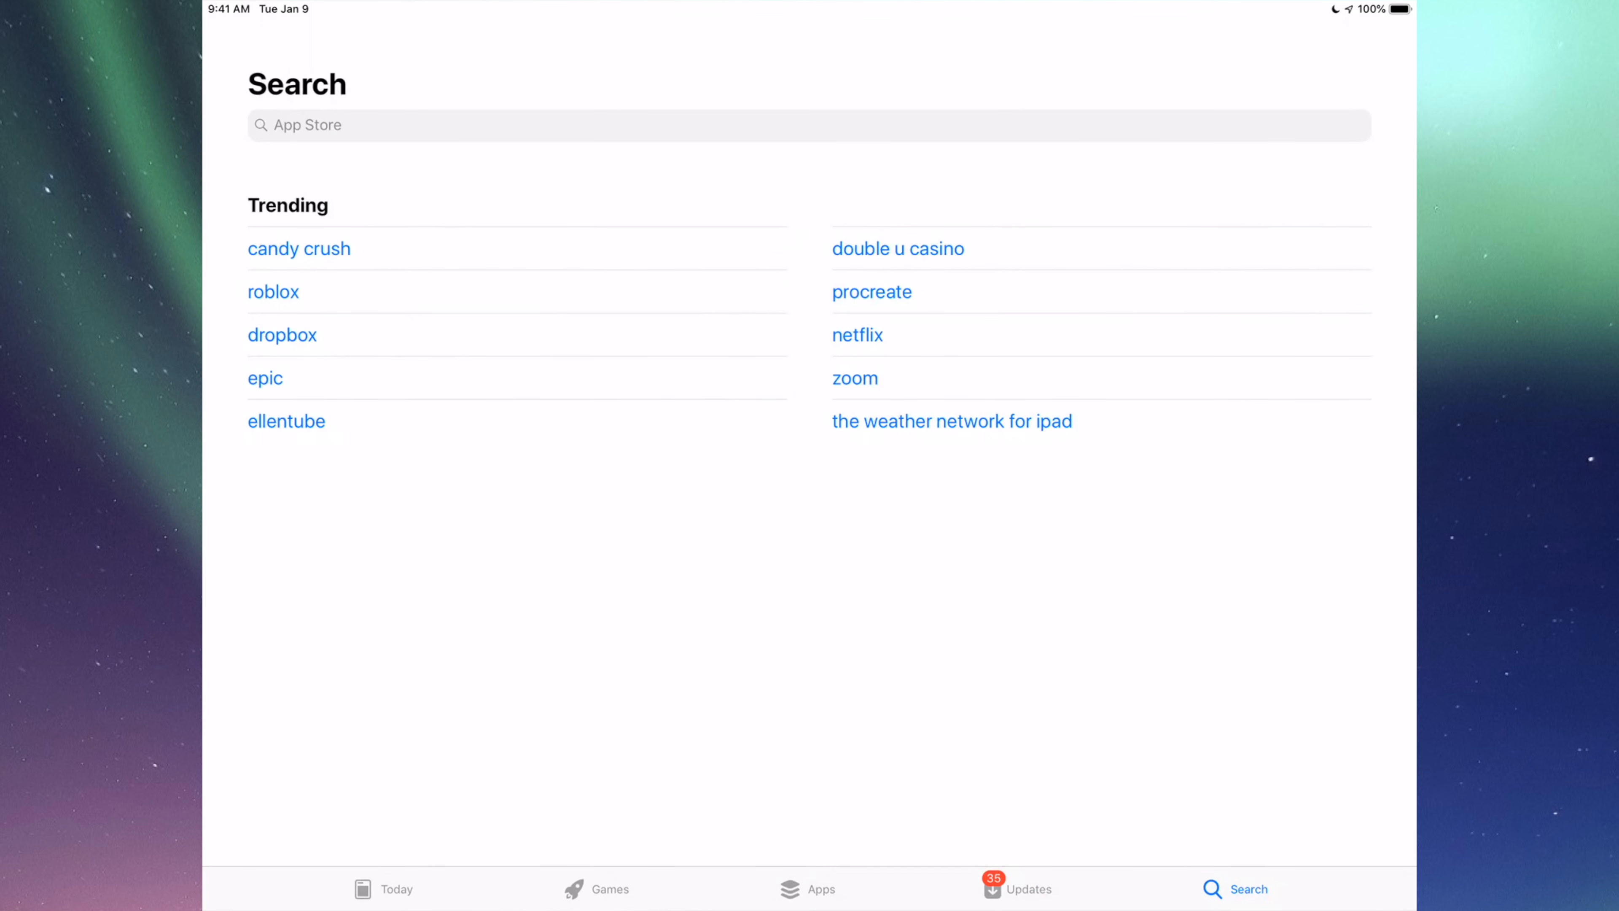
left_click(808, 124)
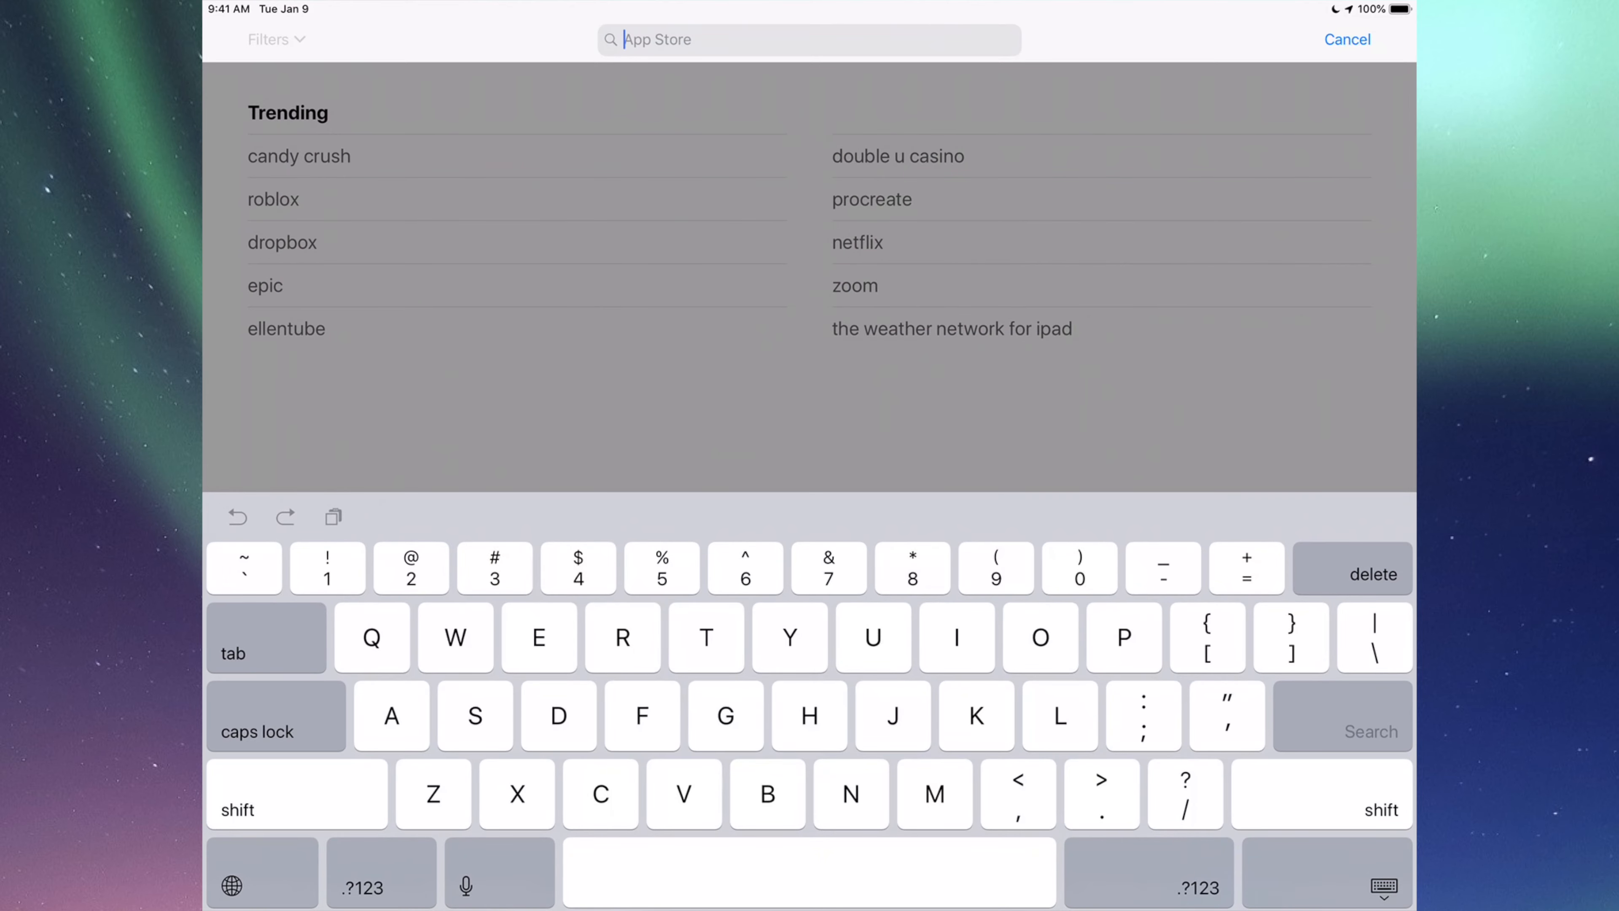
type("Fortnite")
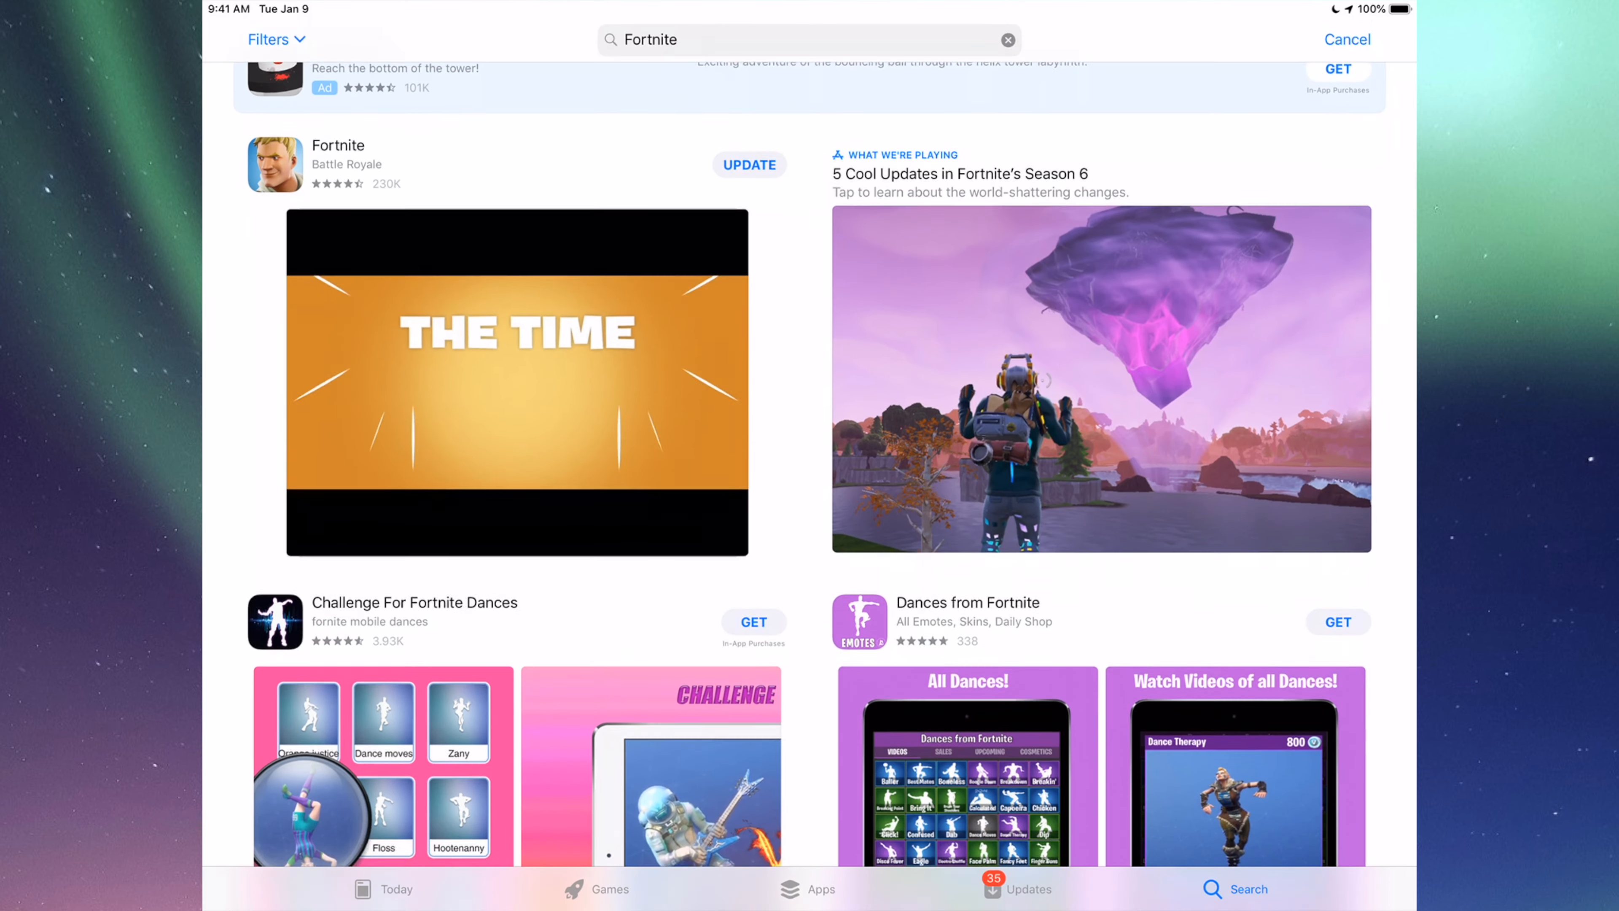
scroll("down", 3)
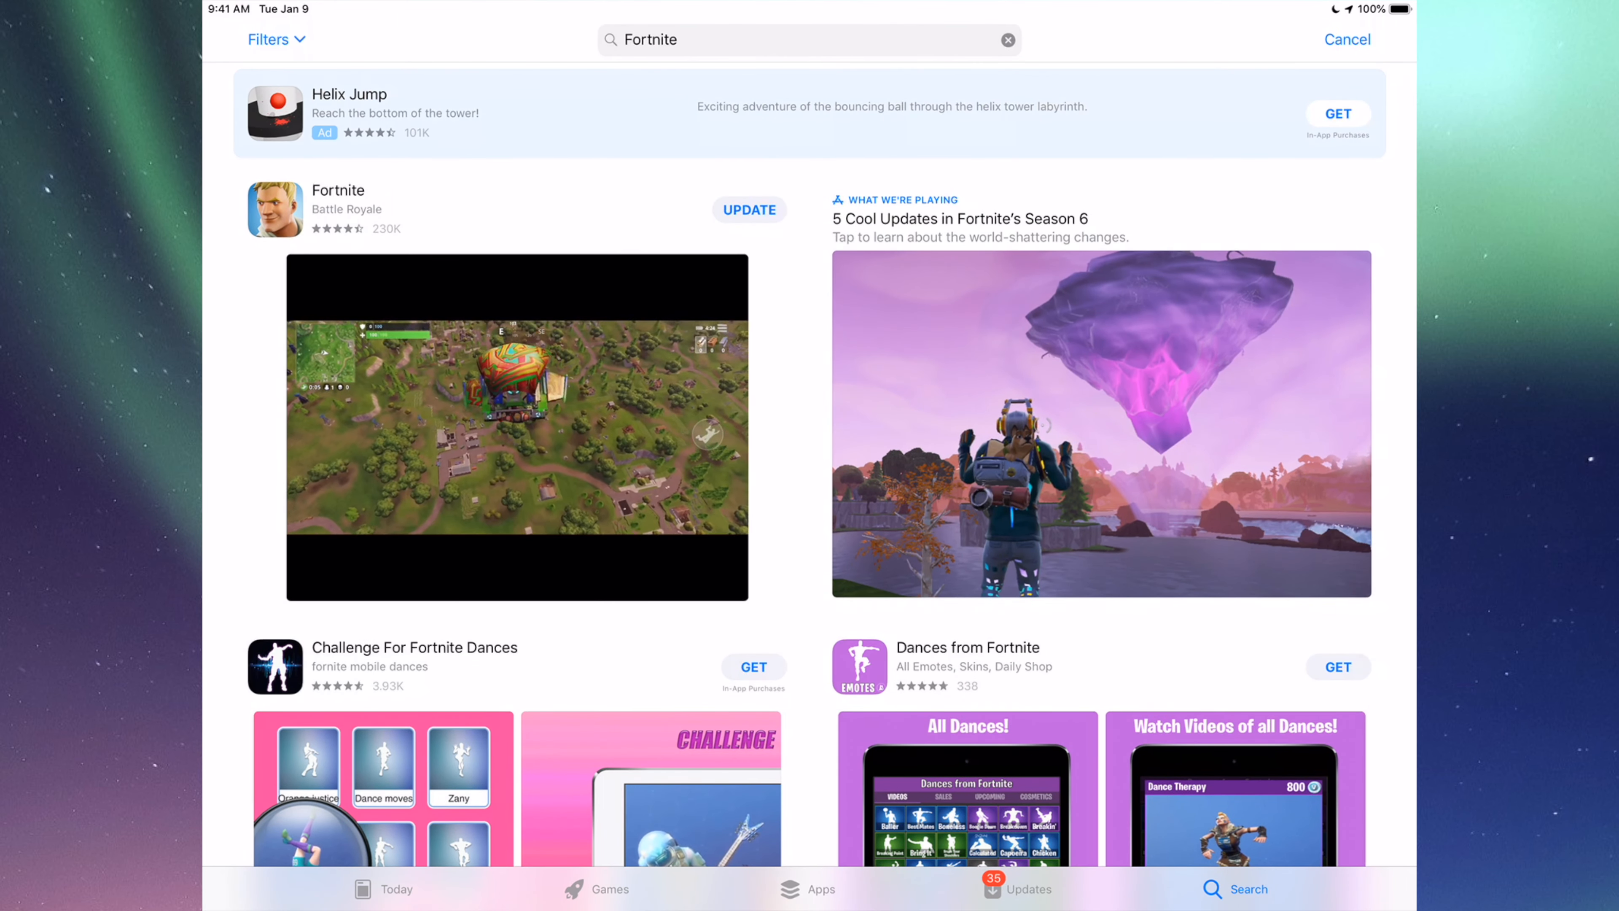
left_click(750, 210)
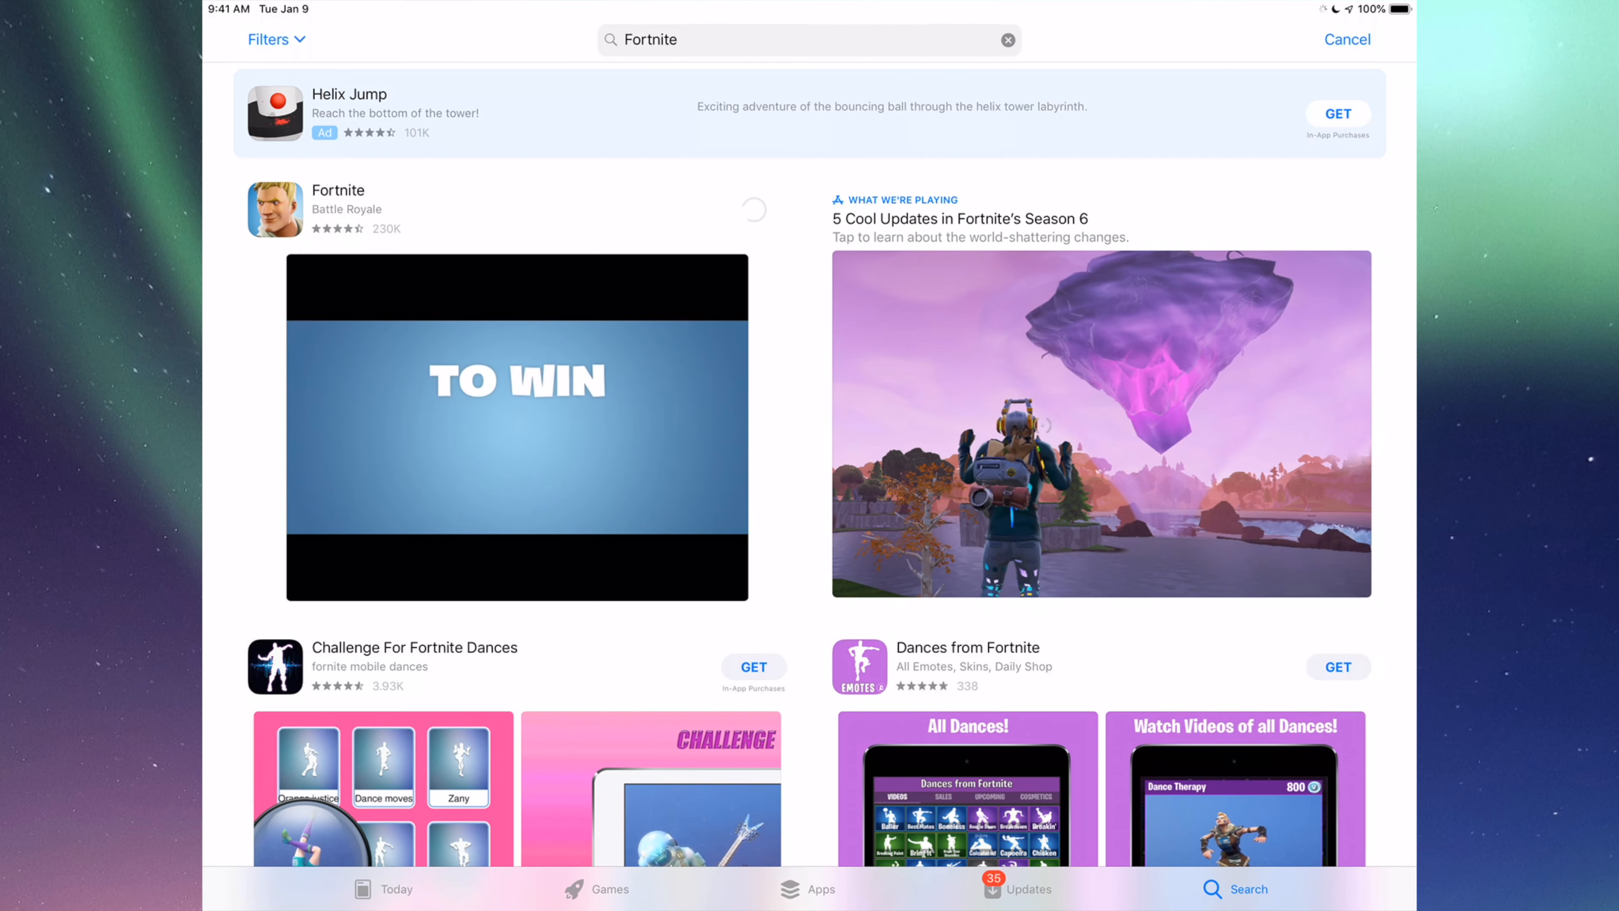
left_click(754, 210)
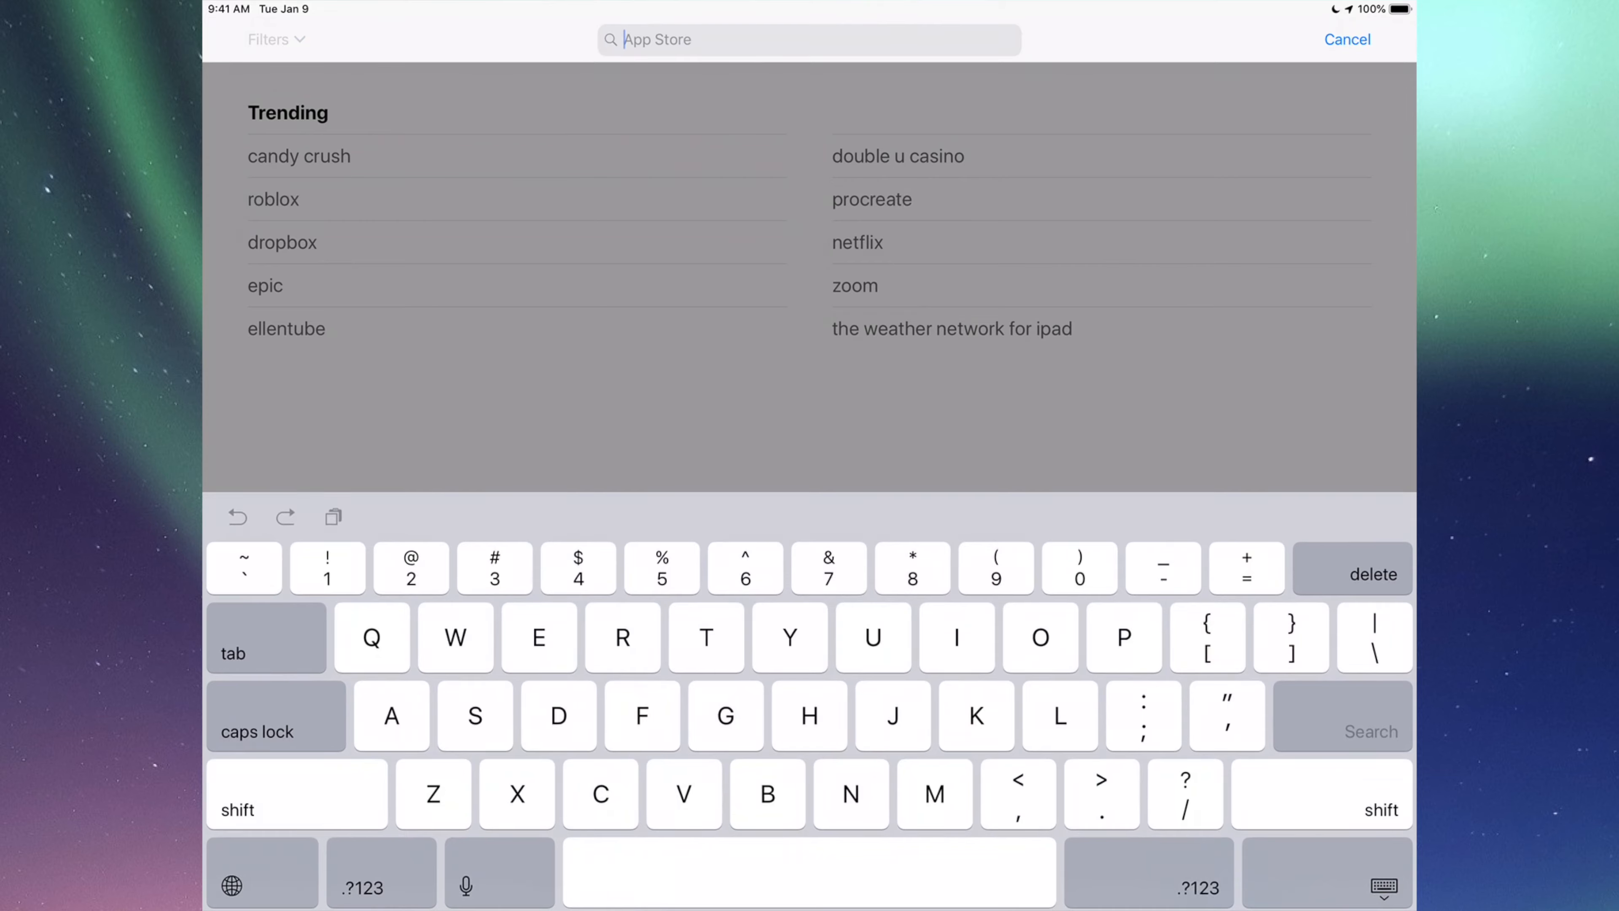
Search for Instagram, start its update, and return to the Home Screen.
type("Instagram")
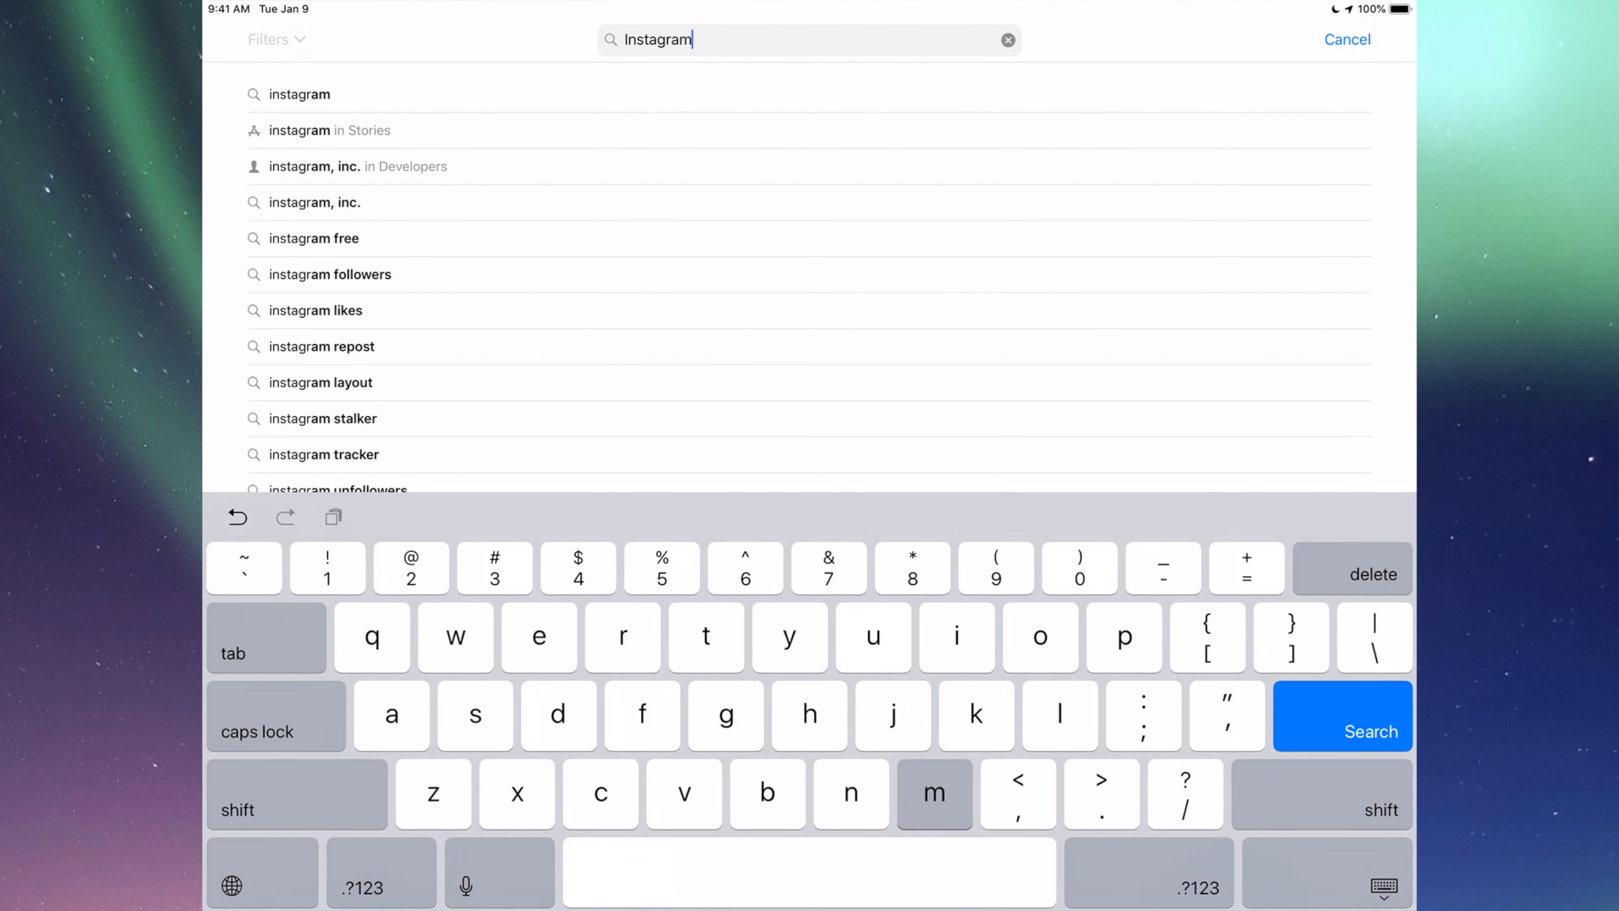
left_click(1342, 731)
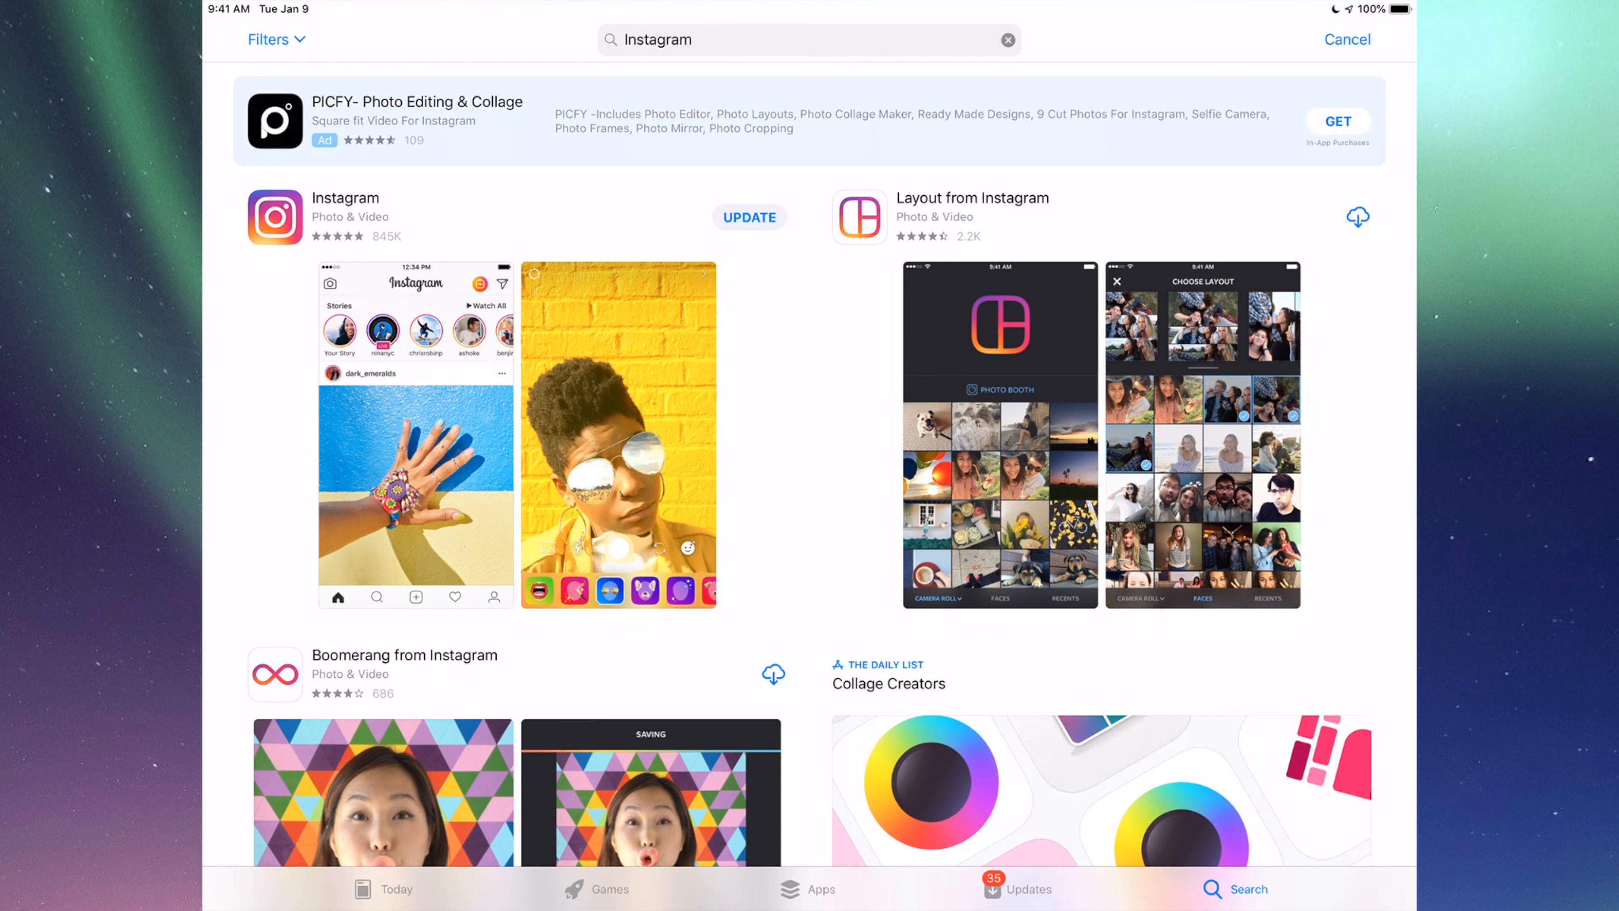
left_click(749, 217)
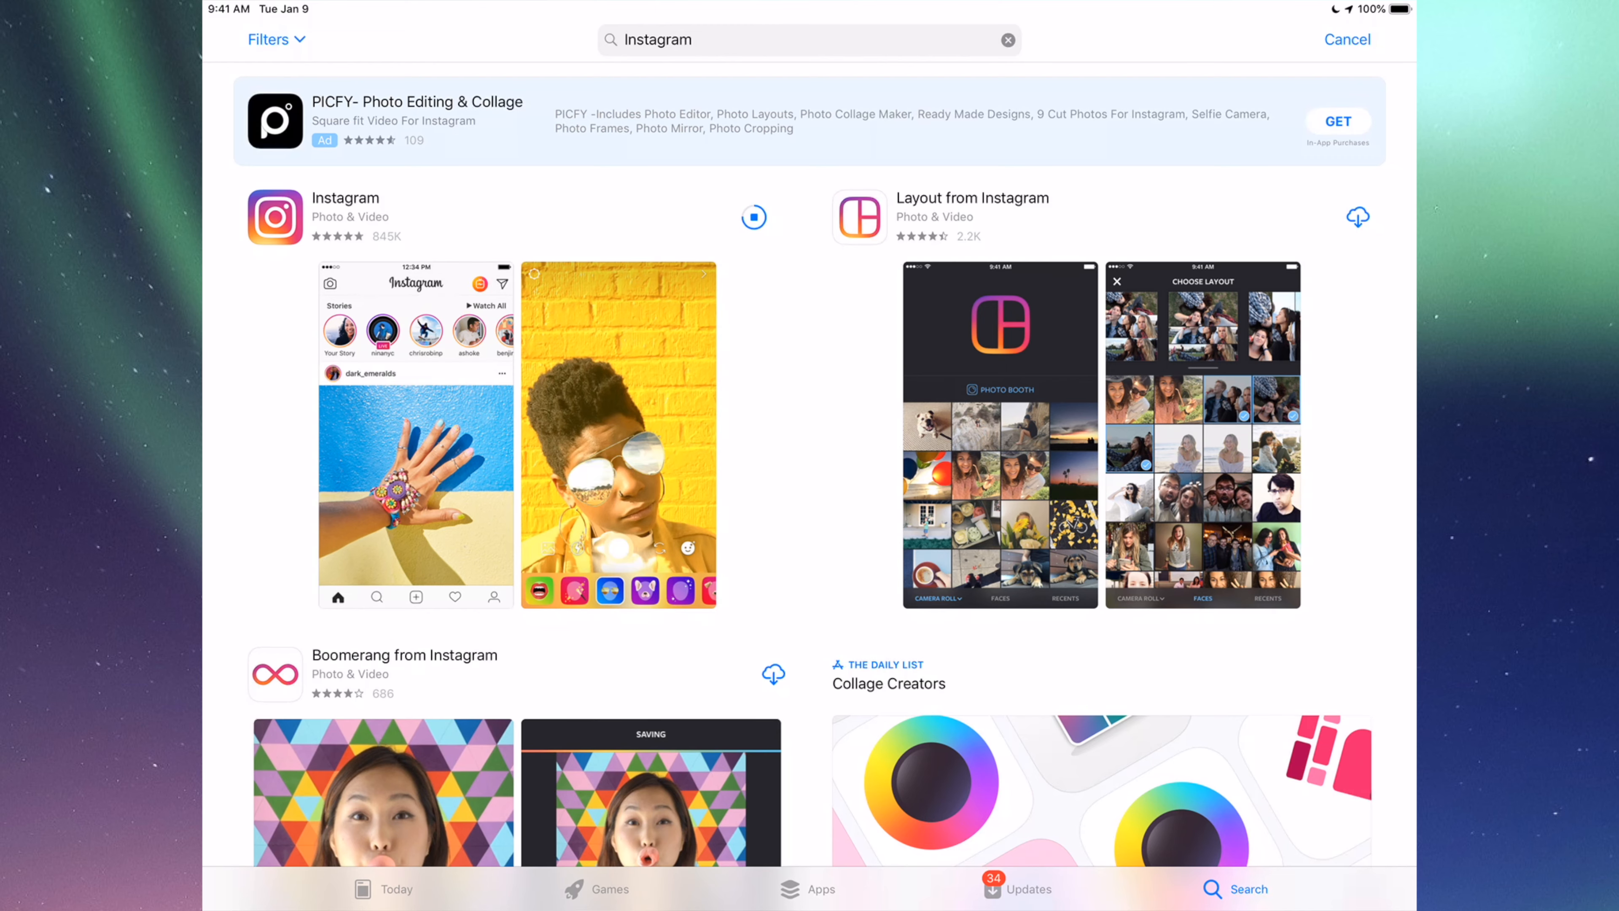
key("home")
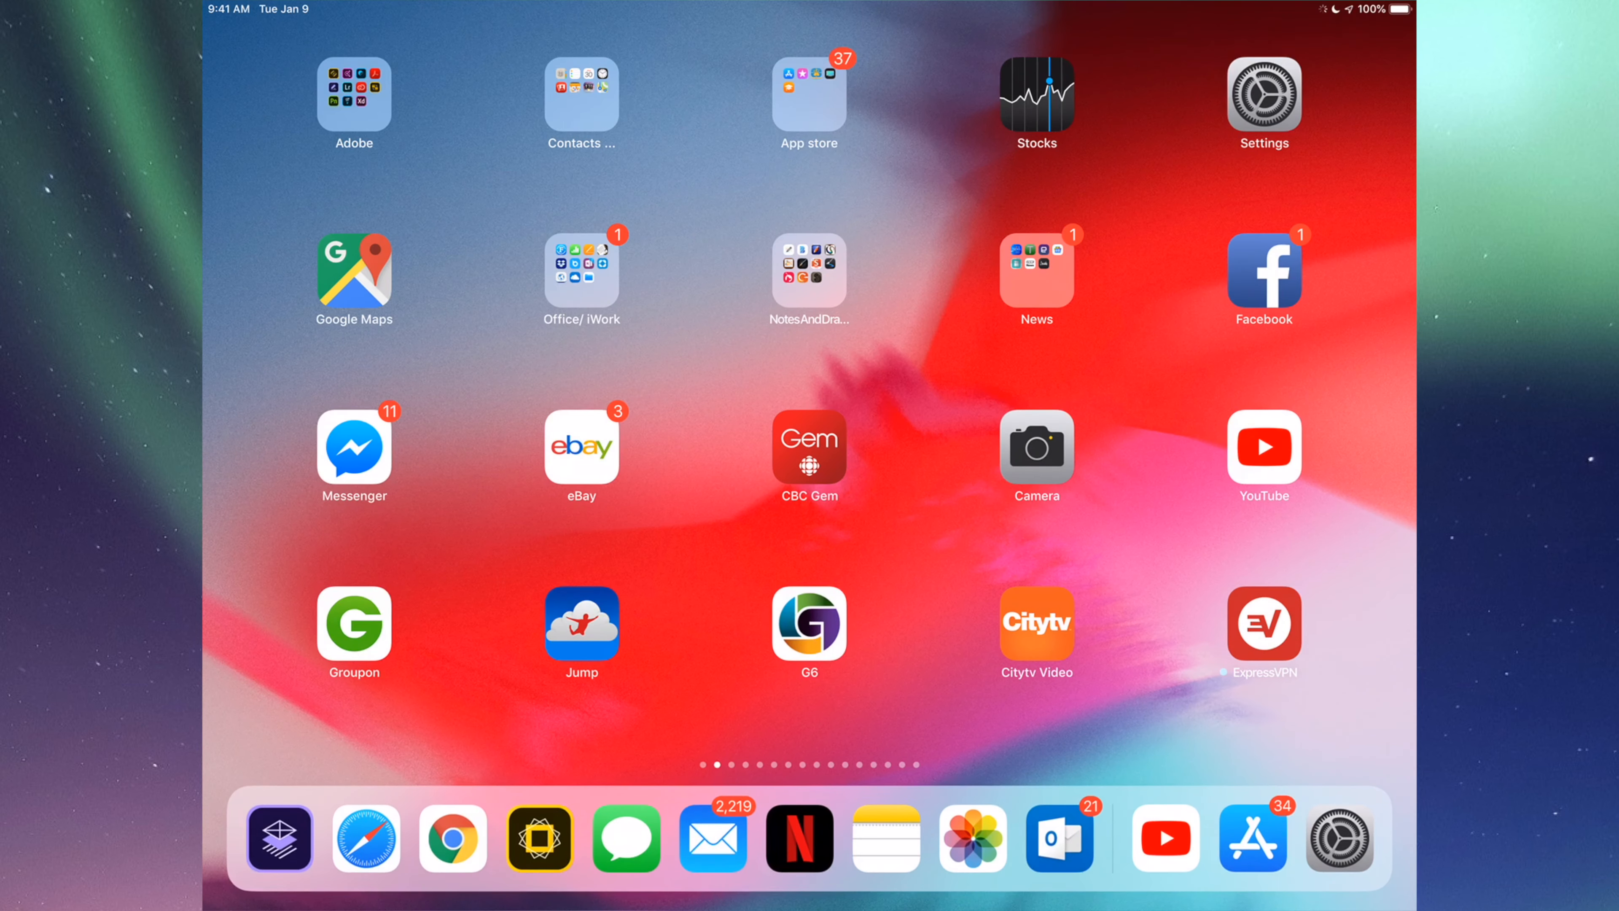
Visit the Settings General page before returning to the Home Screen.
left_click(1261, 92)
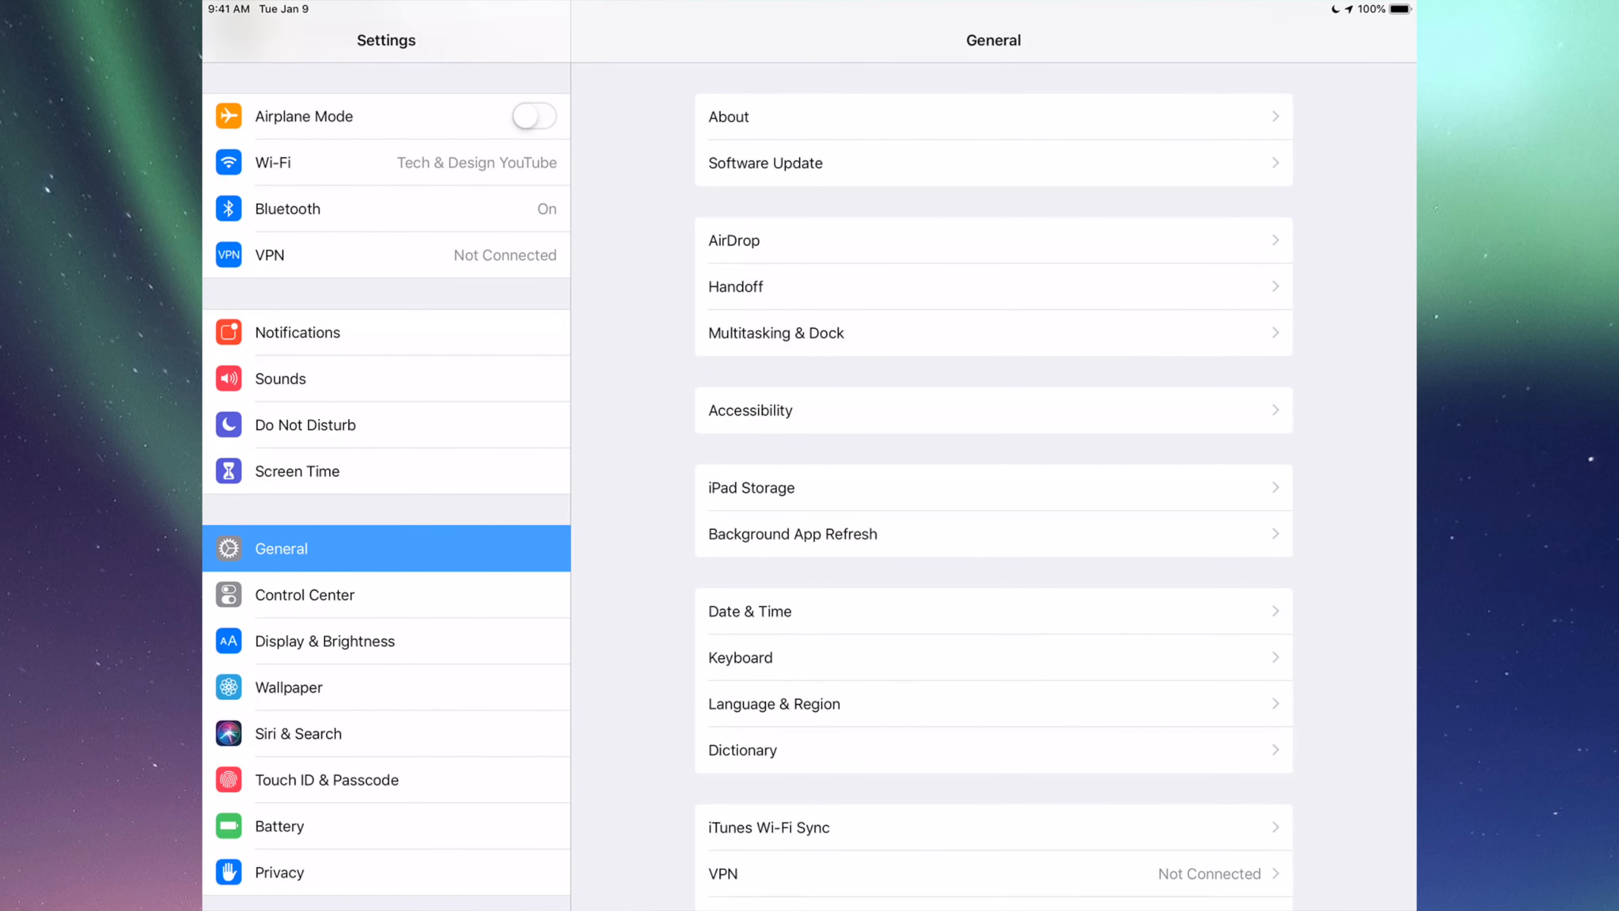
scroll("down", 3)
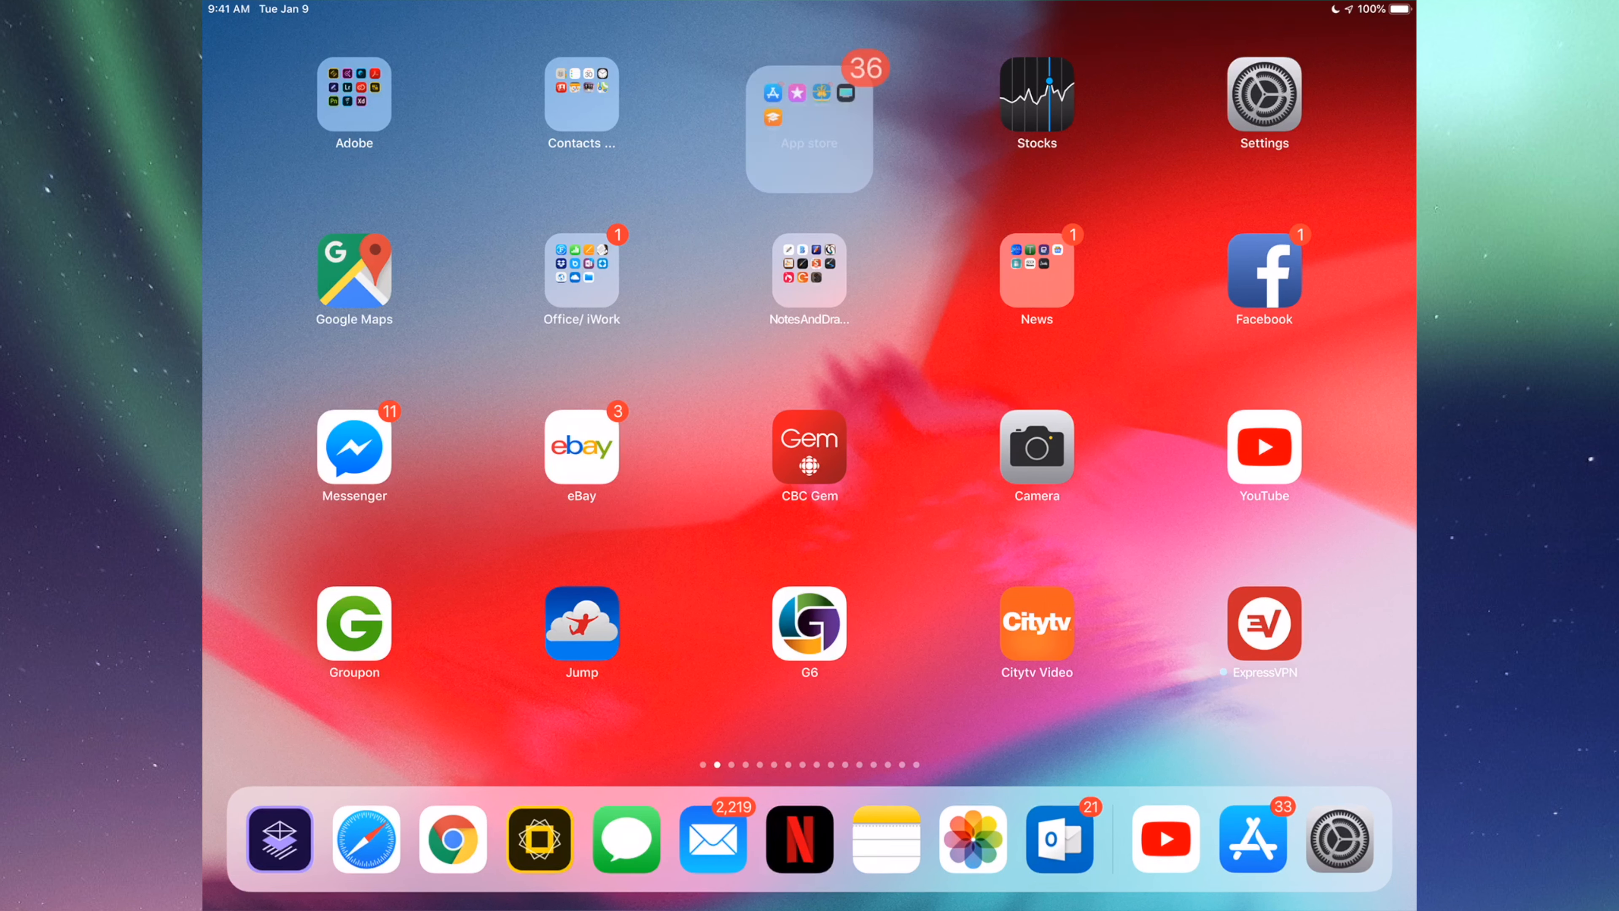
Reveal the App Store and related store apps inside the App store folder.
left_click(1250, 838)
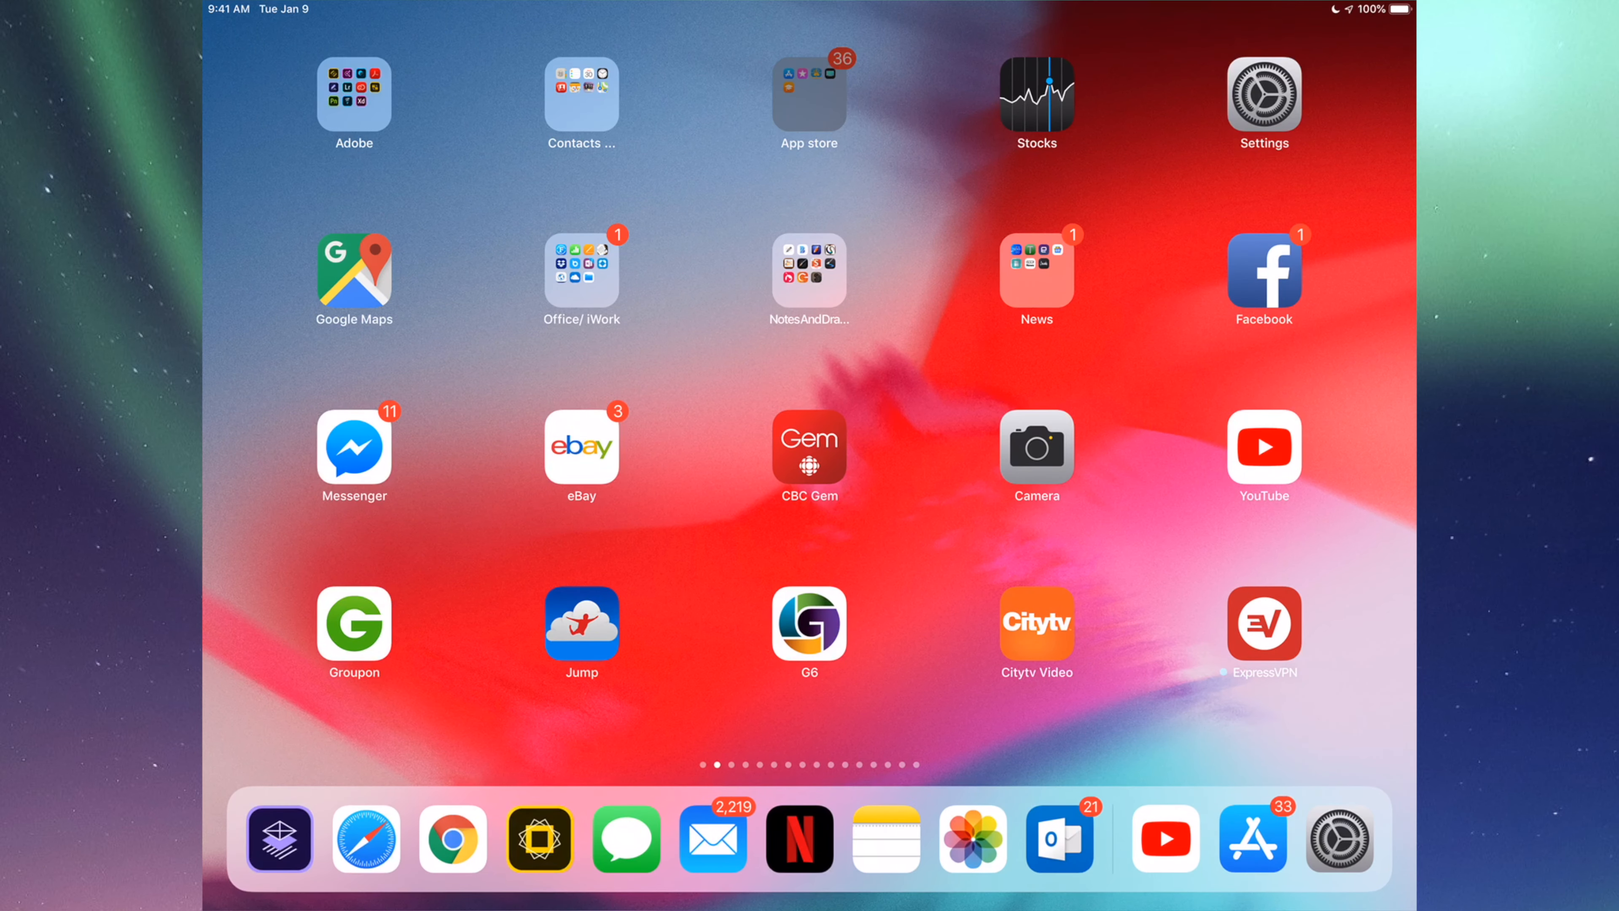
left_click(809, 101)
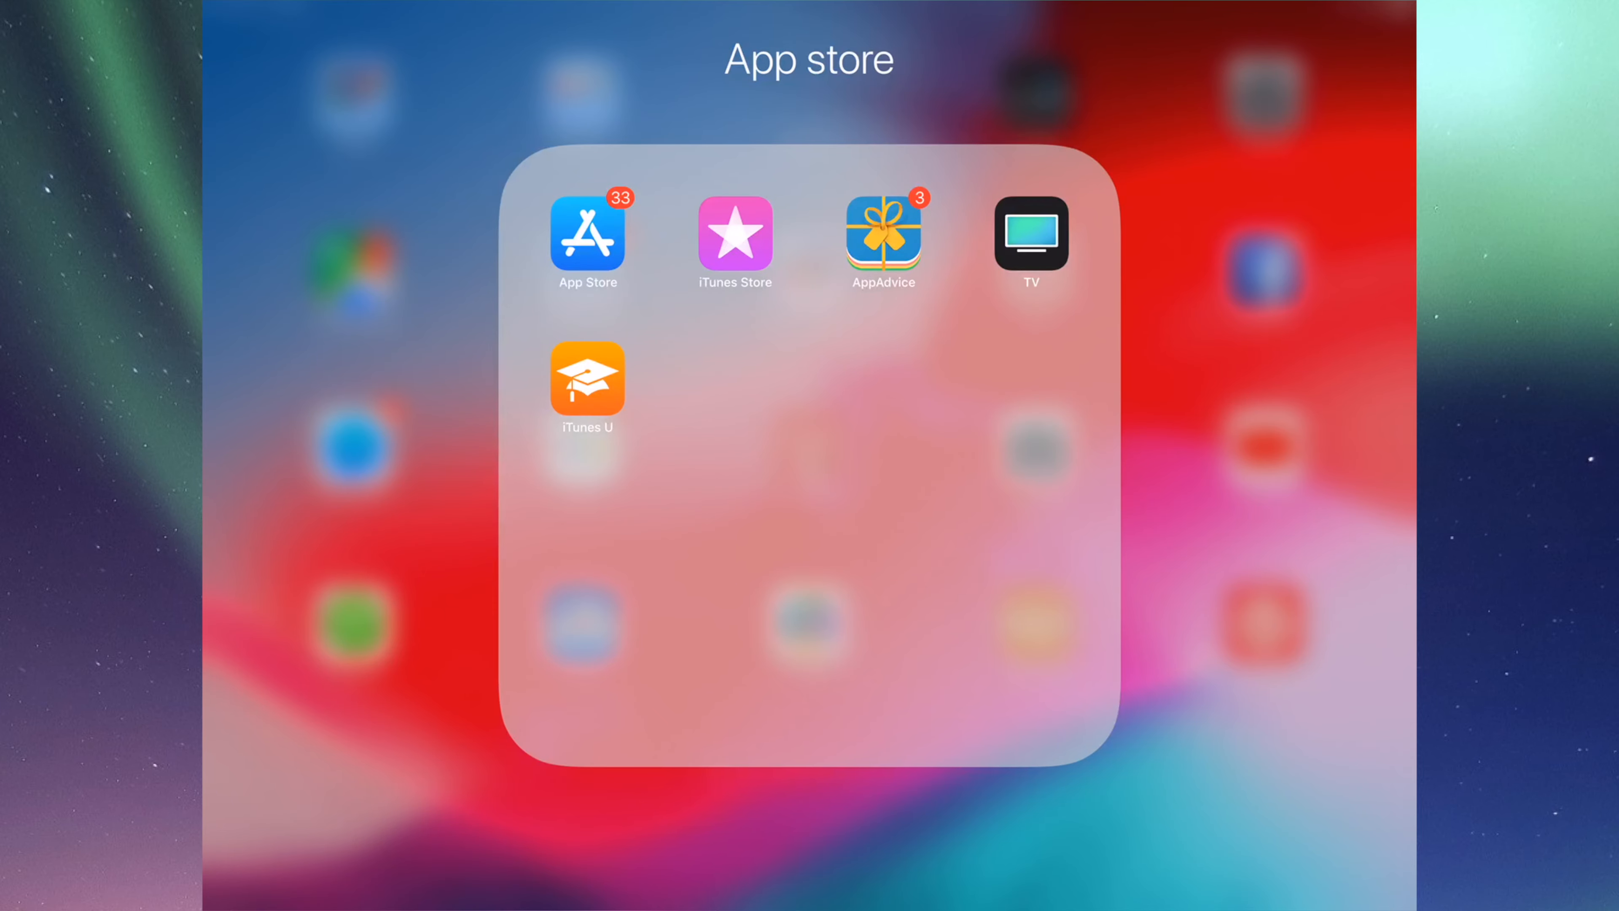
Launch the App Store and queue every listed update with Update All on the Updates page.
left_click(587, 233)
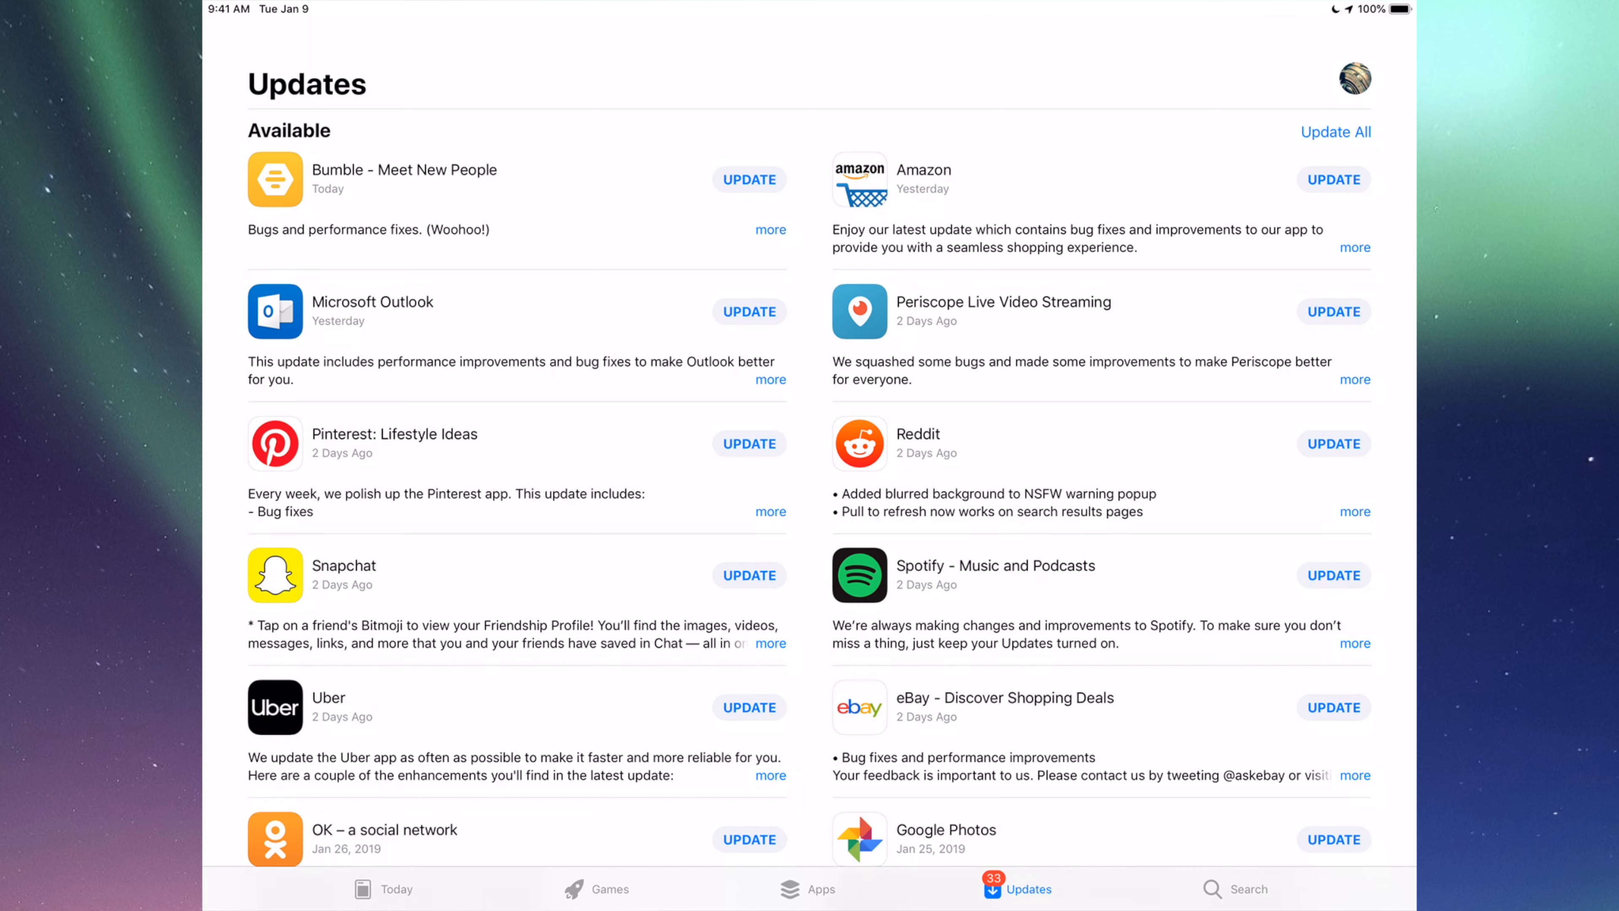
left_click(1335, 132)
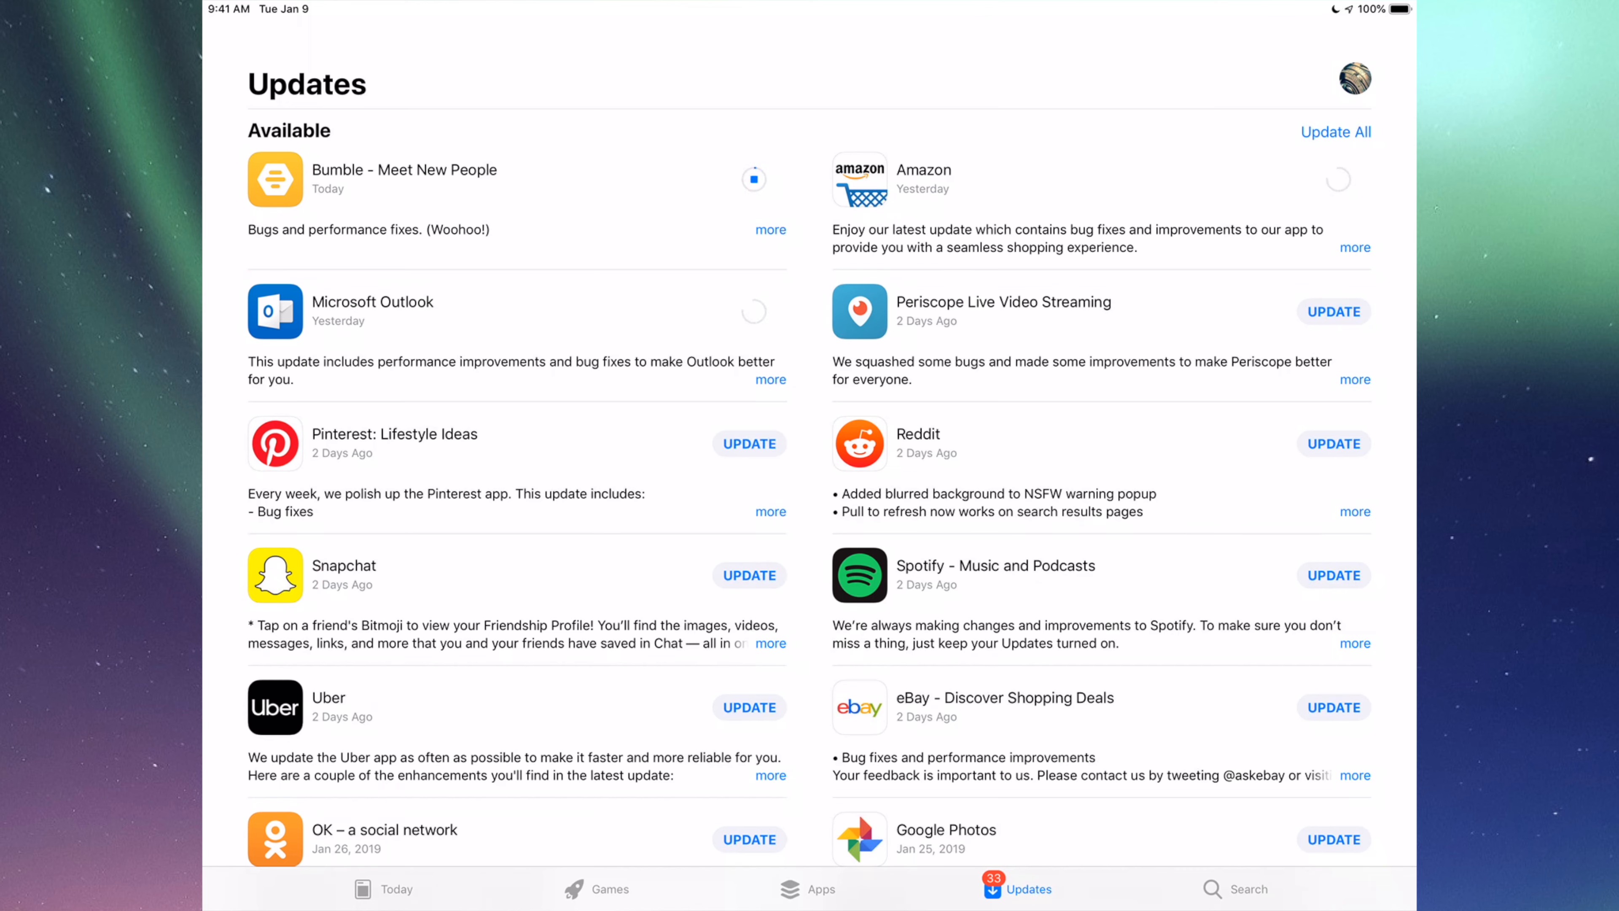
left_click(1334, 132)
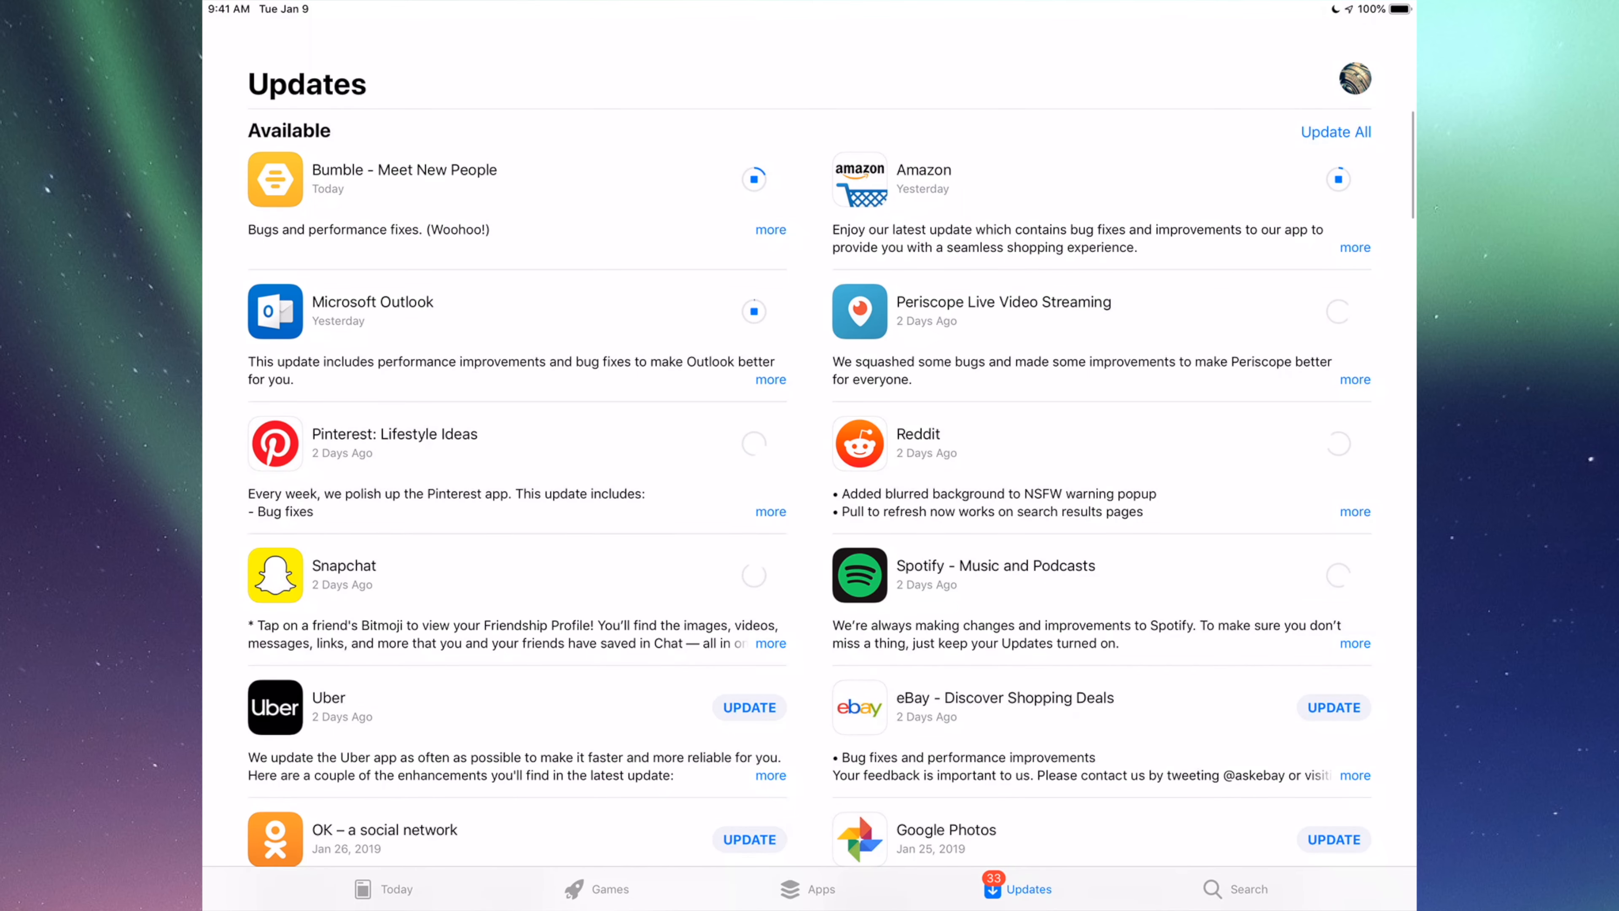
scroll("down", 3)
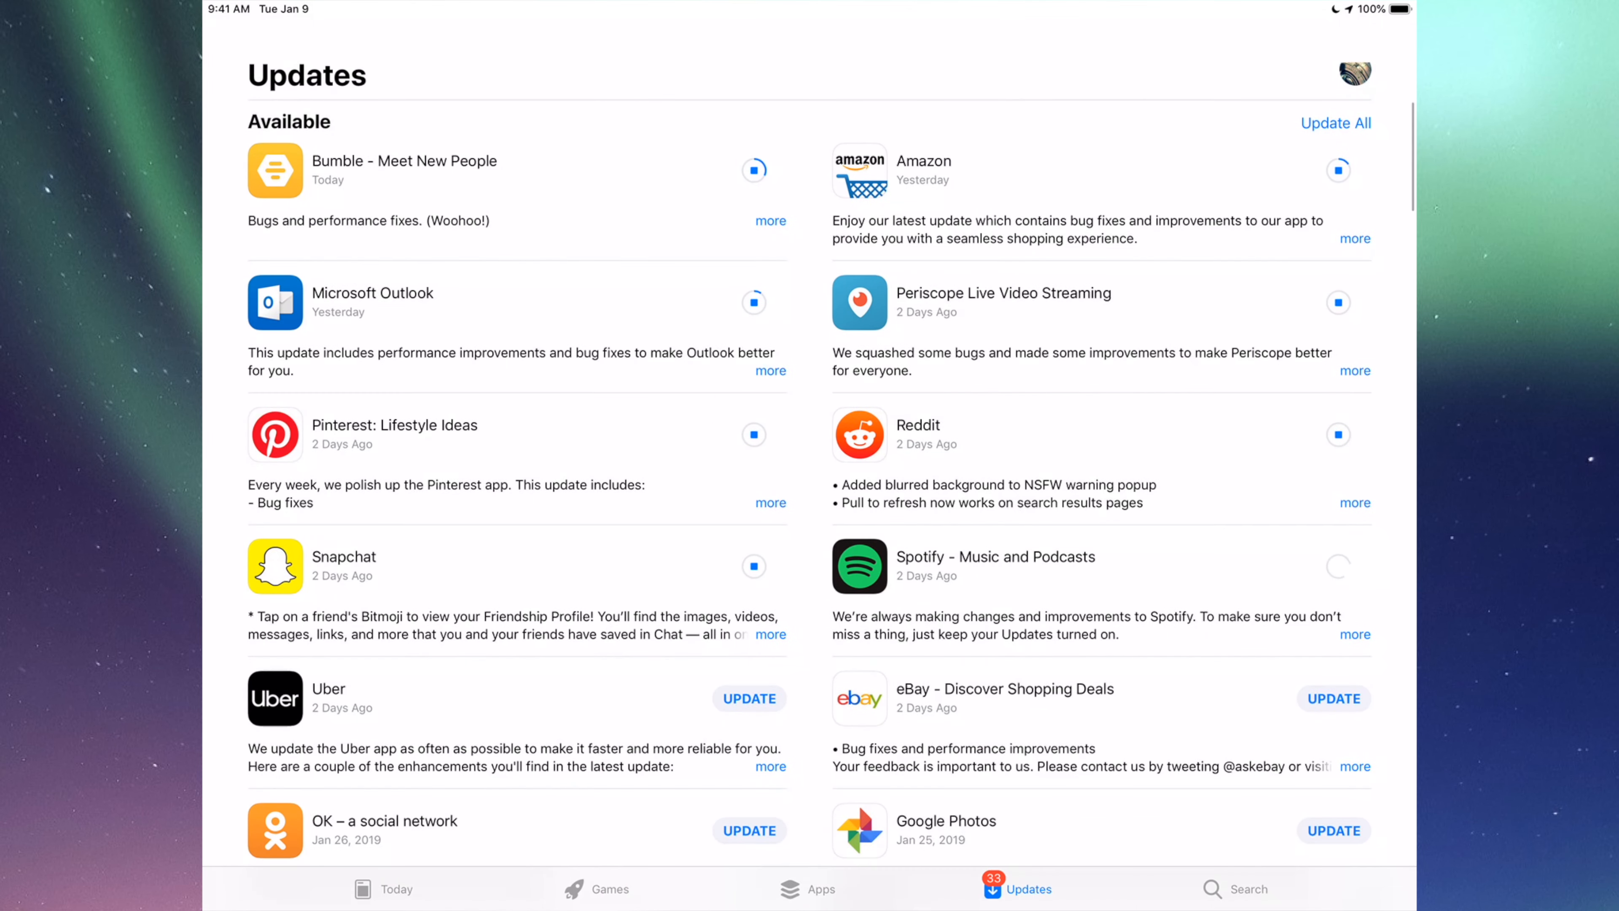
scroll("down", 3)
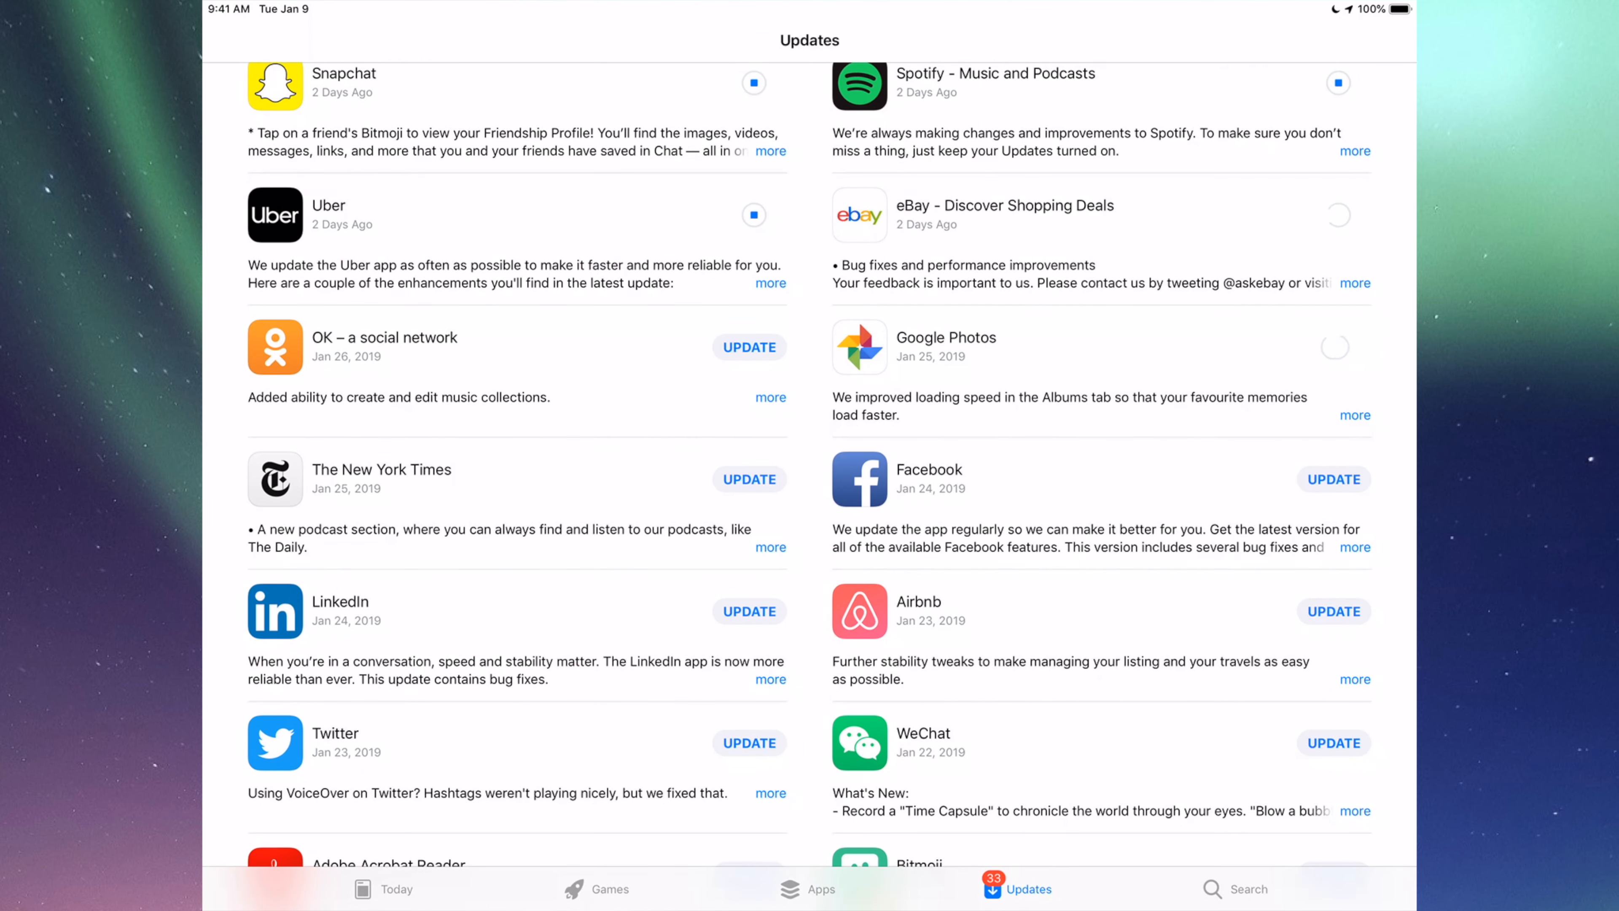
Start the remaining individual updates further down the list so every app is downloading or waiting.
scroll("down", 3)
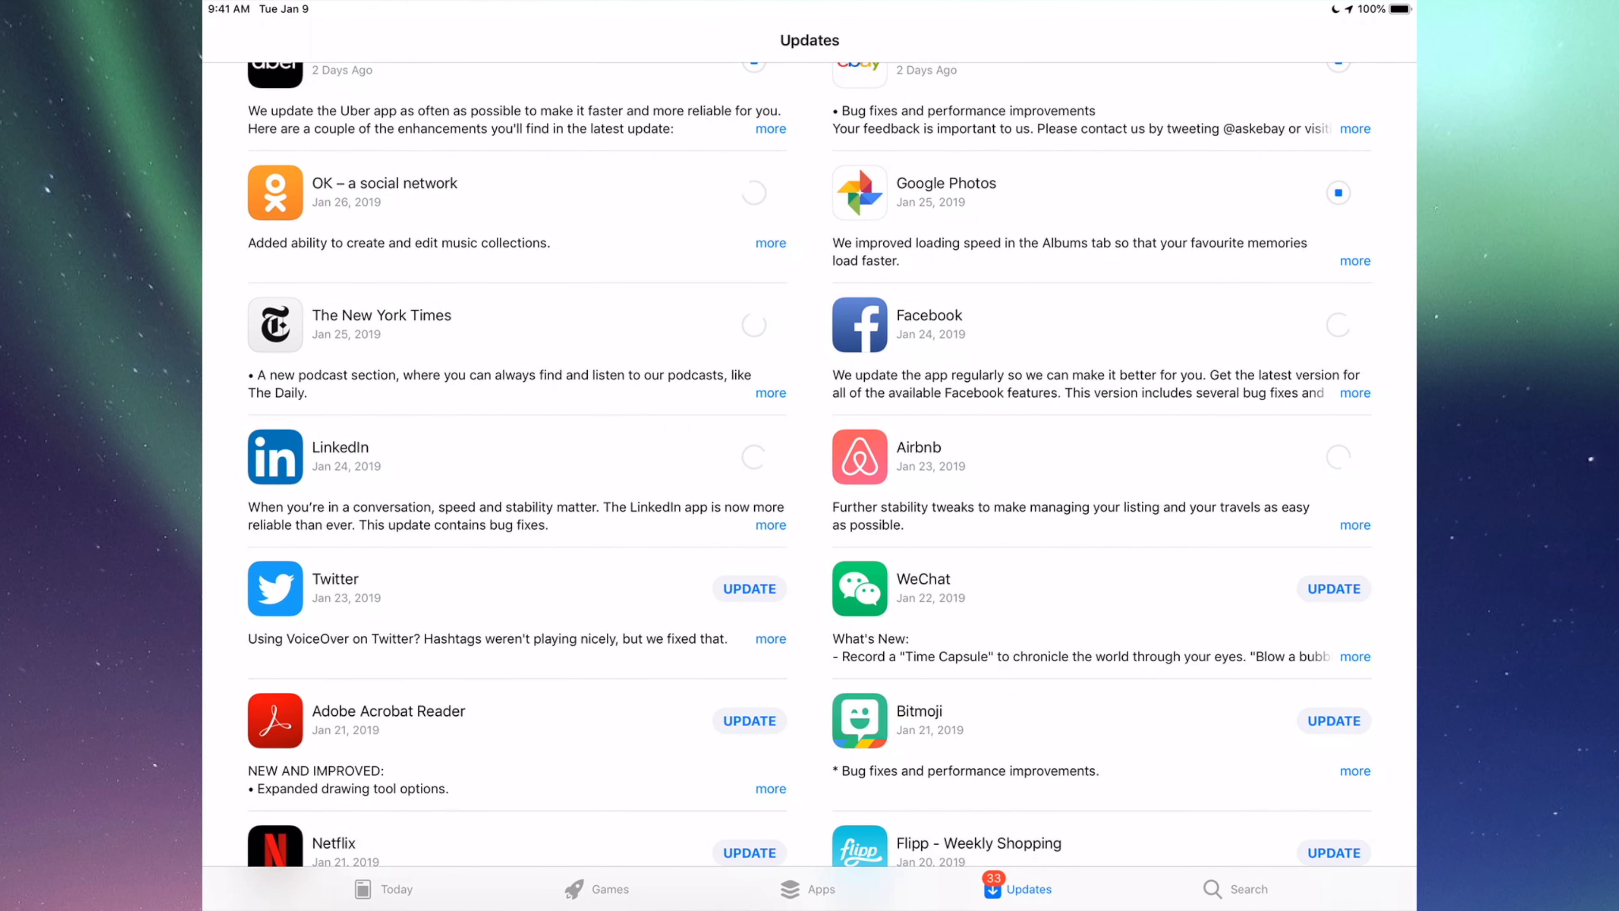
scroll("down", 3)
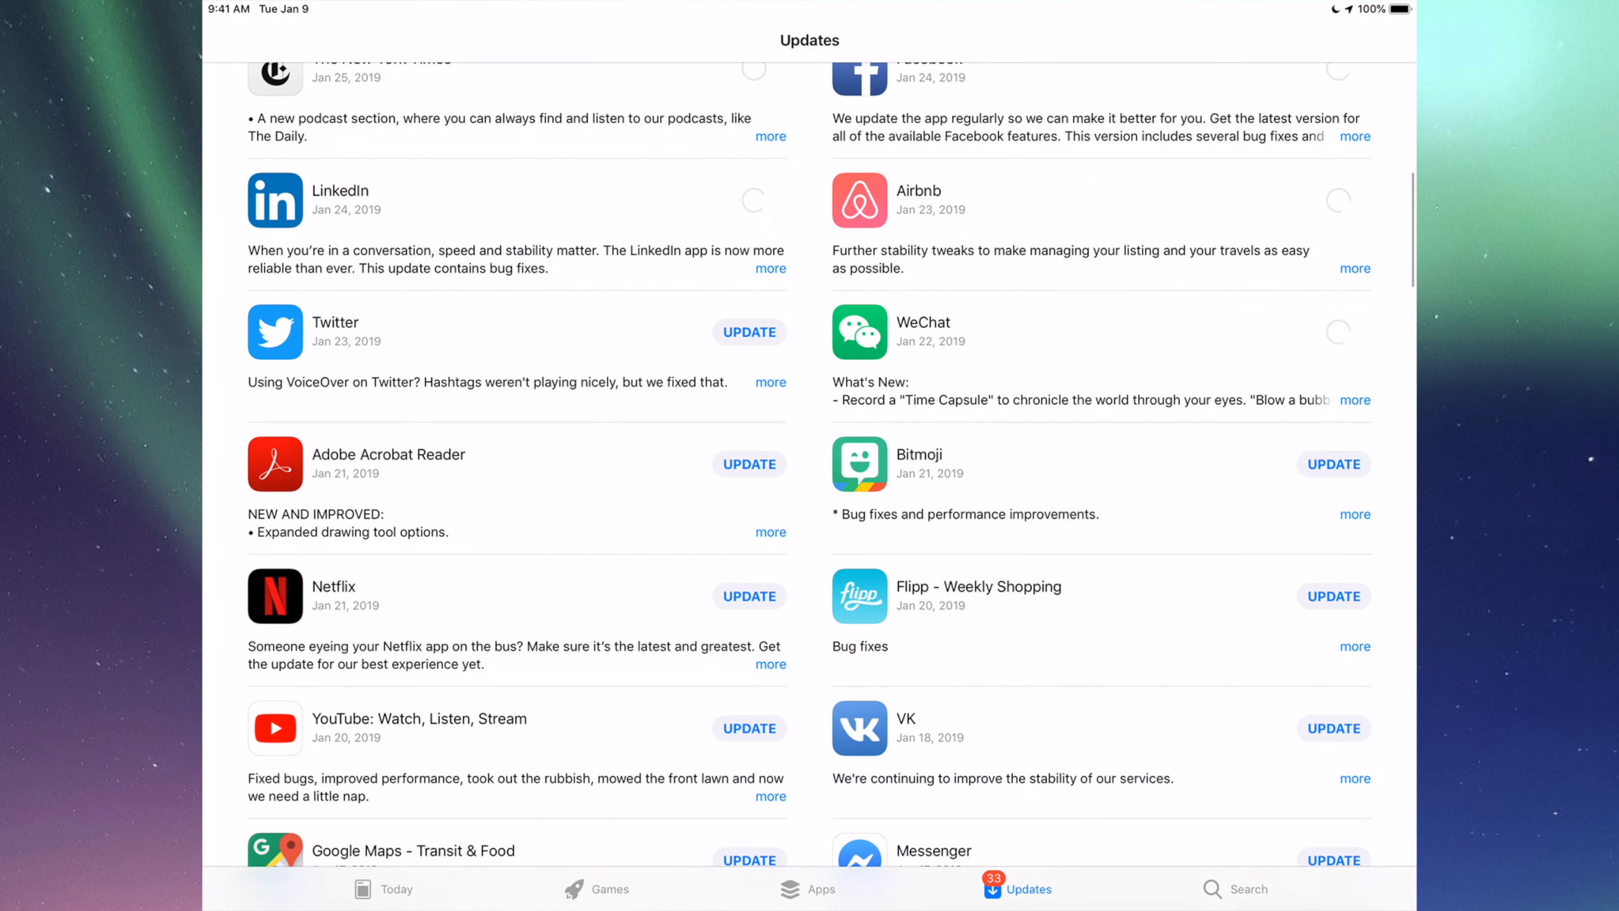
left_click(749, 331)
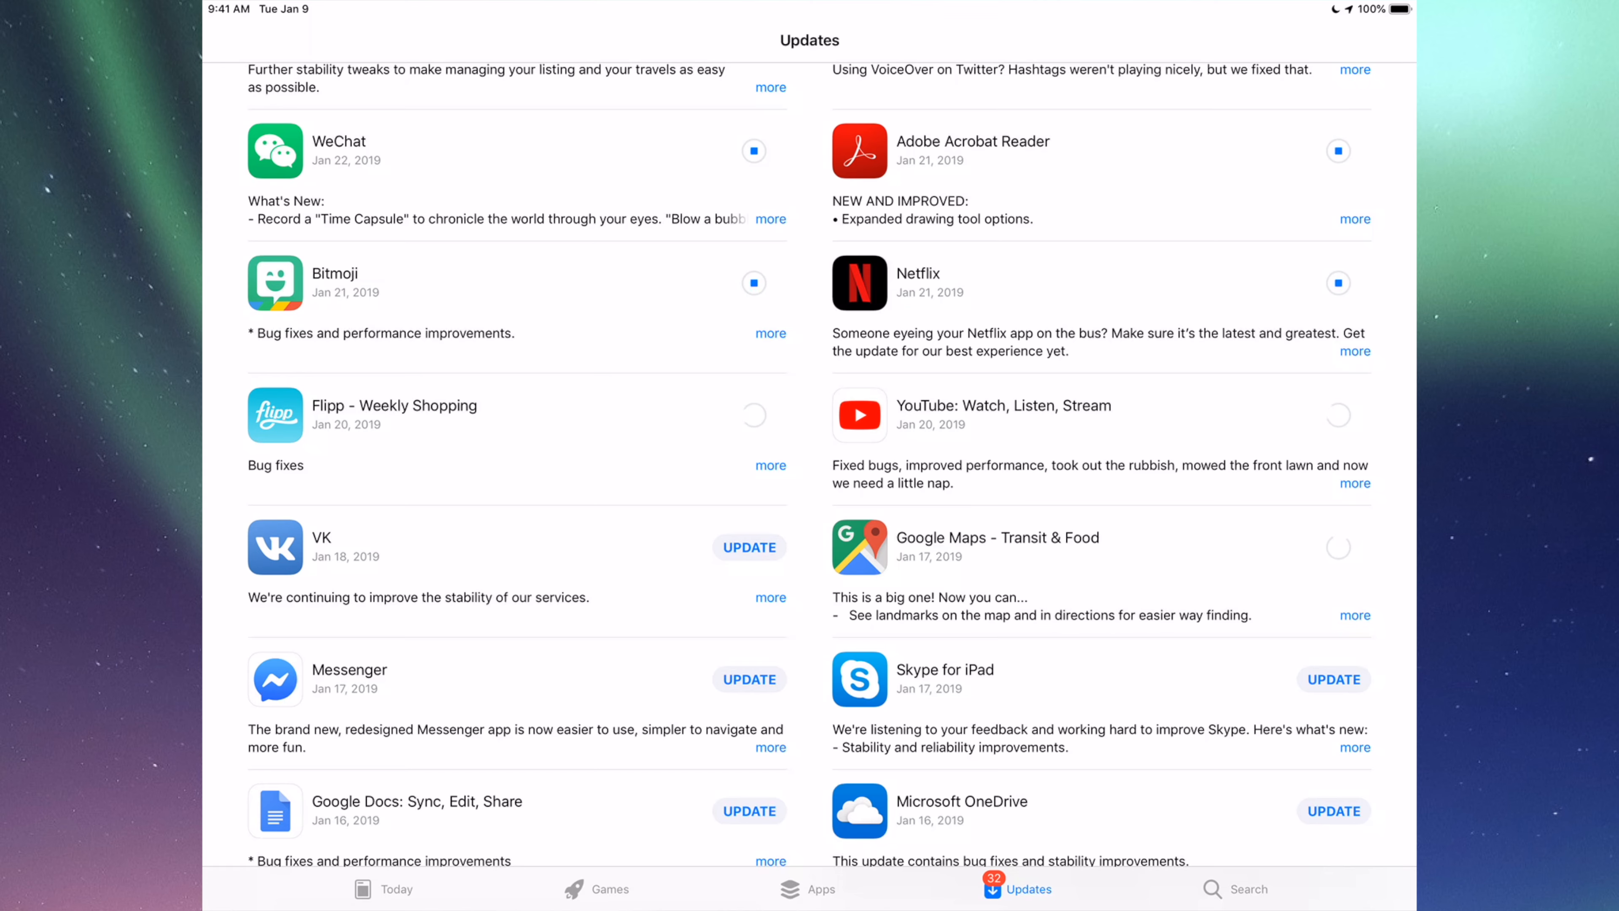
scroll("down", 3)
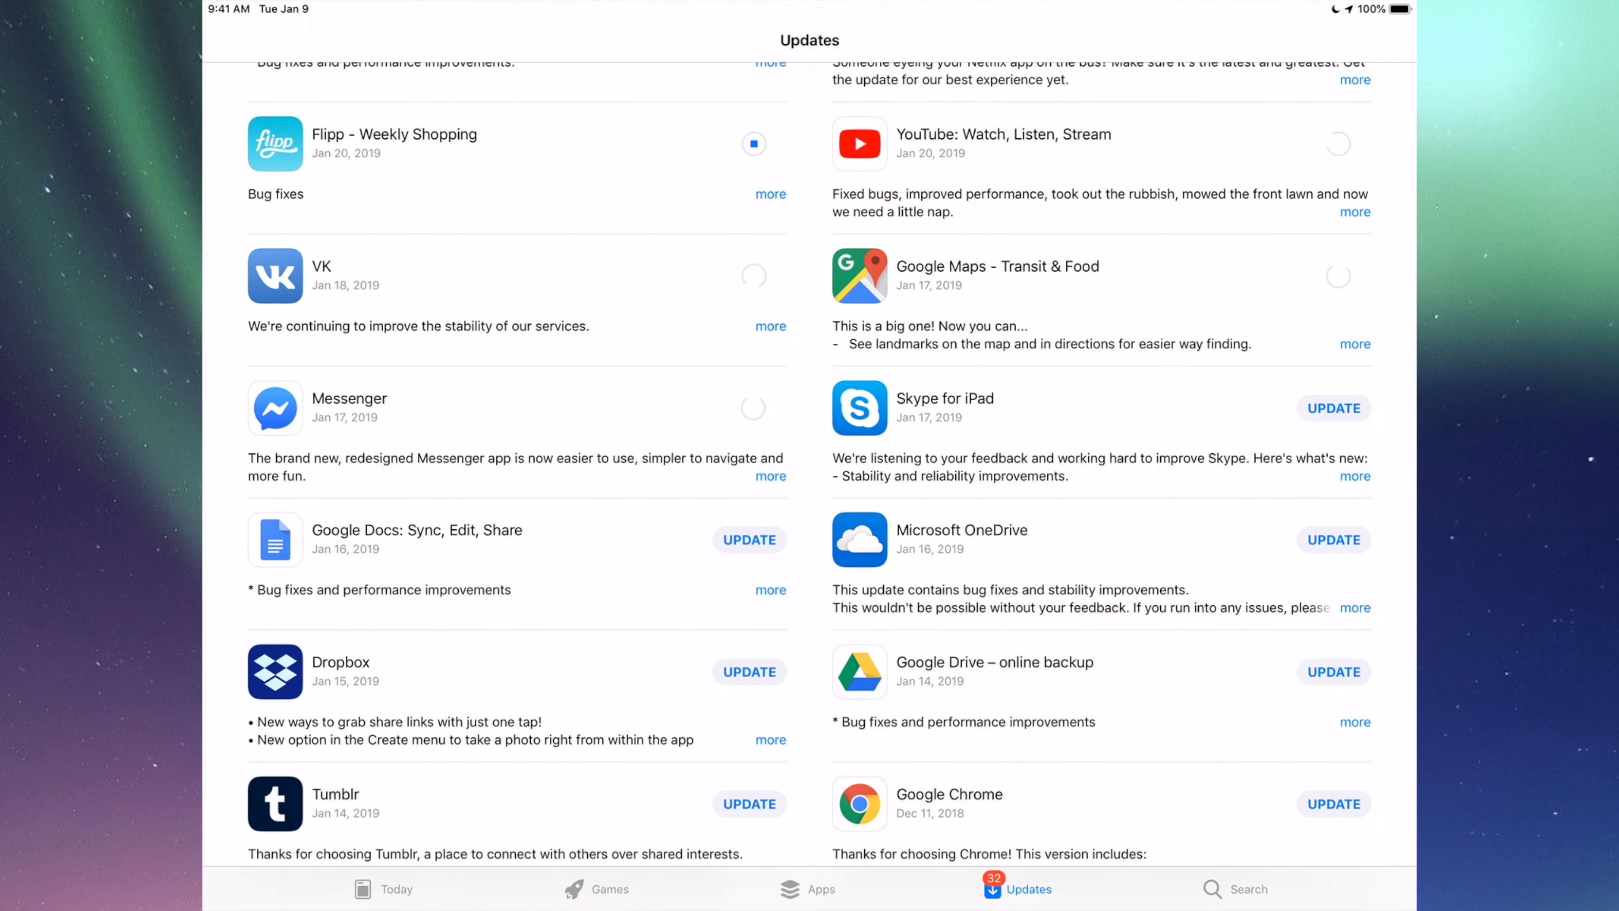
scroll("down", 3)
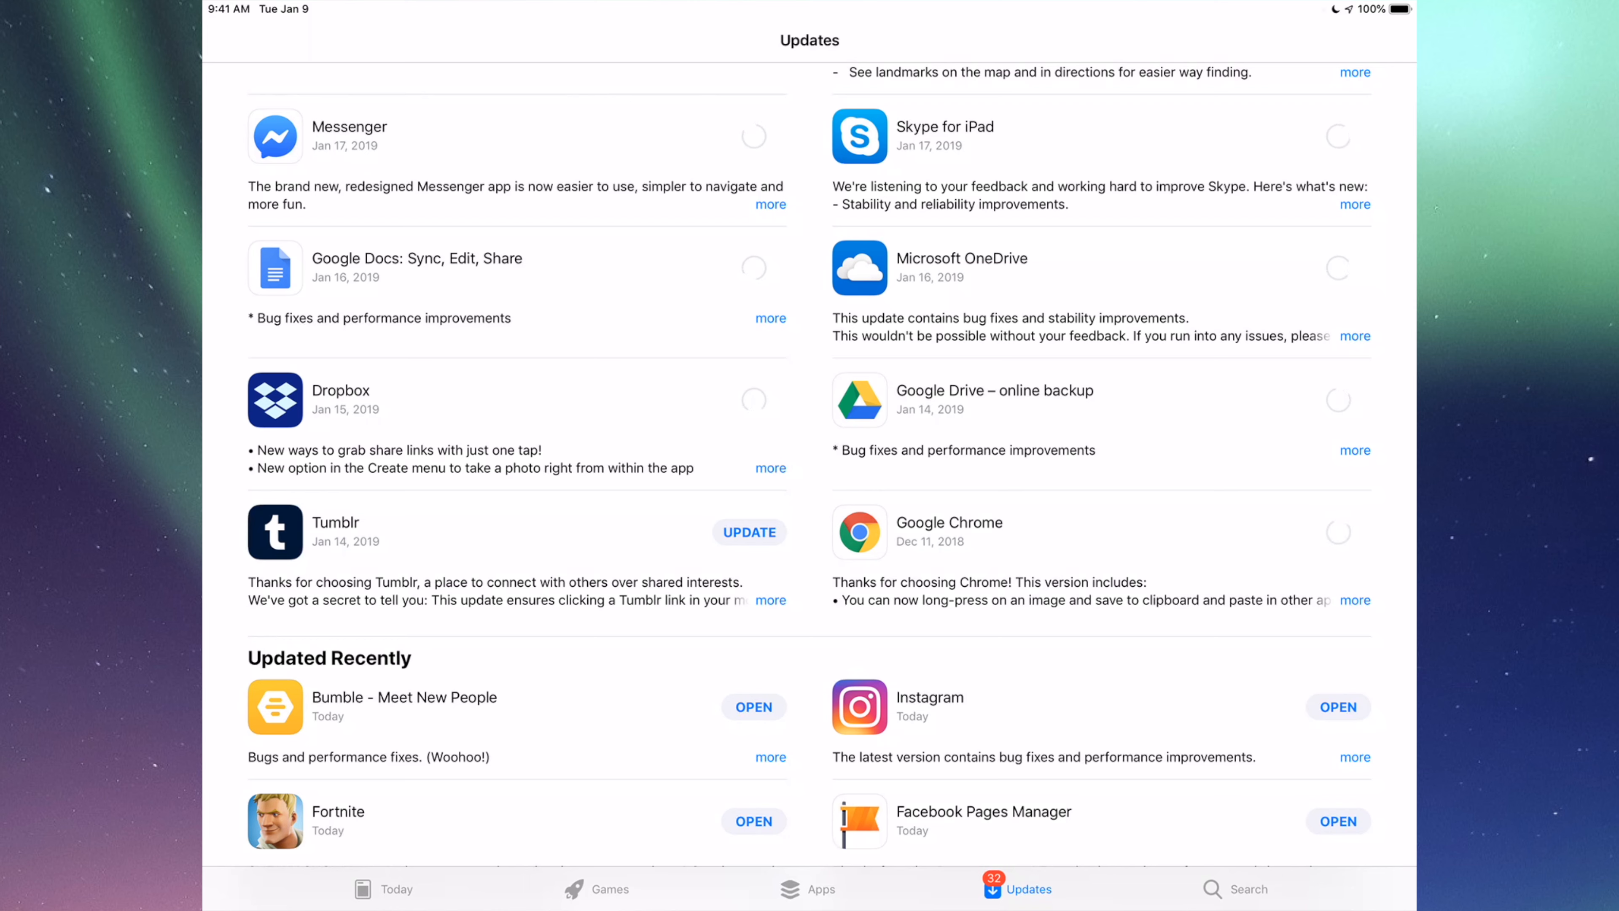
left_click(749, 532)
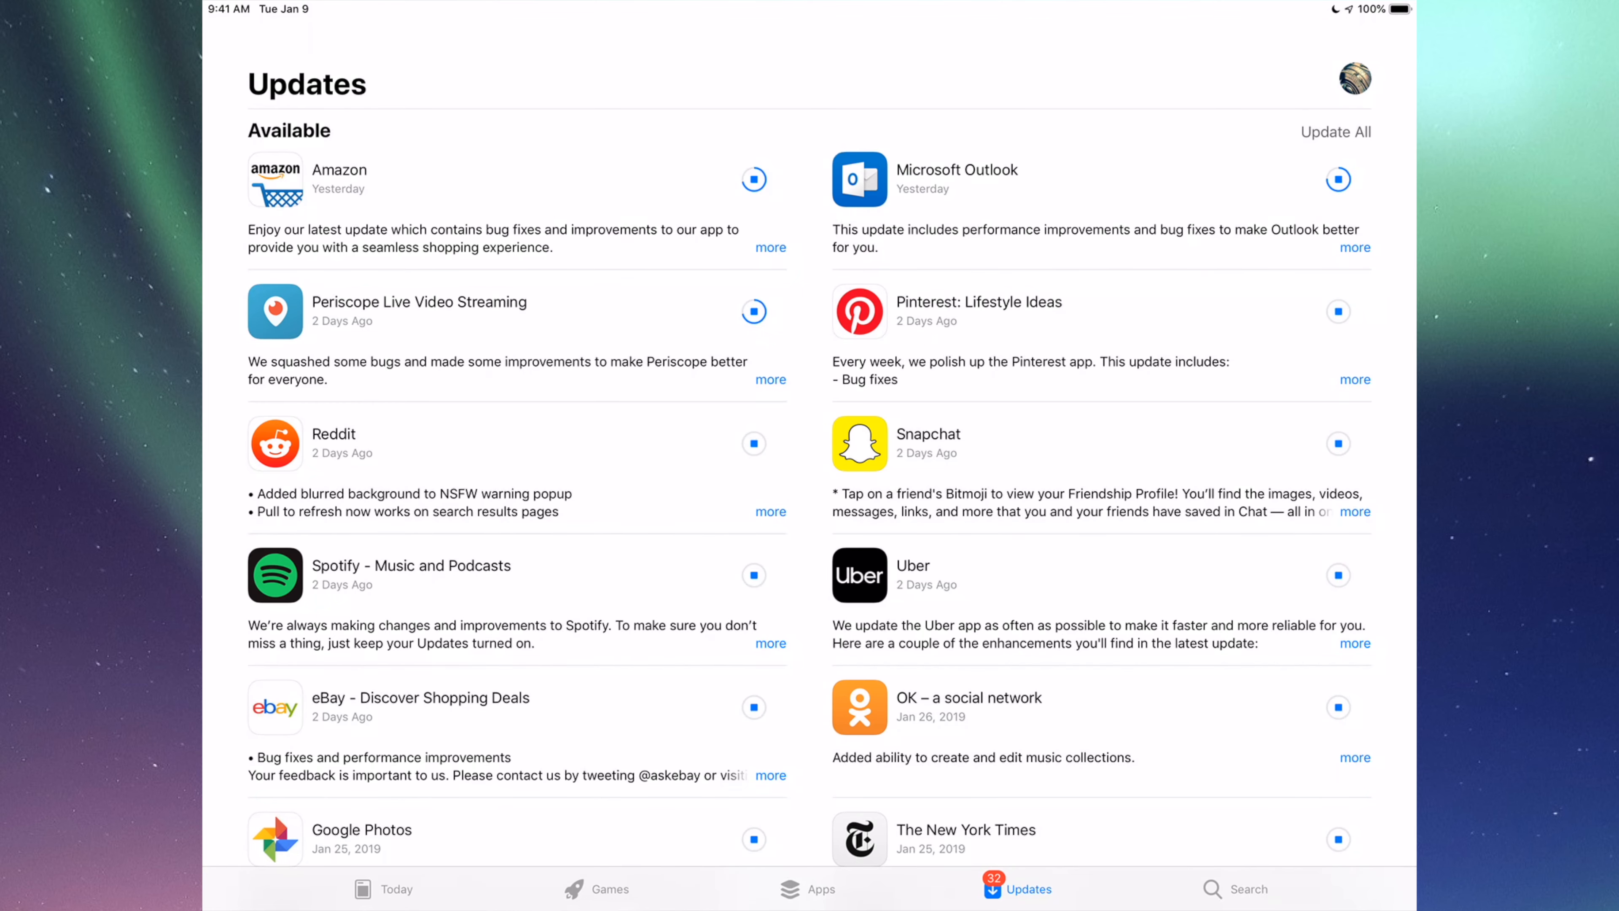
Scroll to the Updated Recently section showing Amazon among the finished updates.
scroll("down", 3)
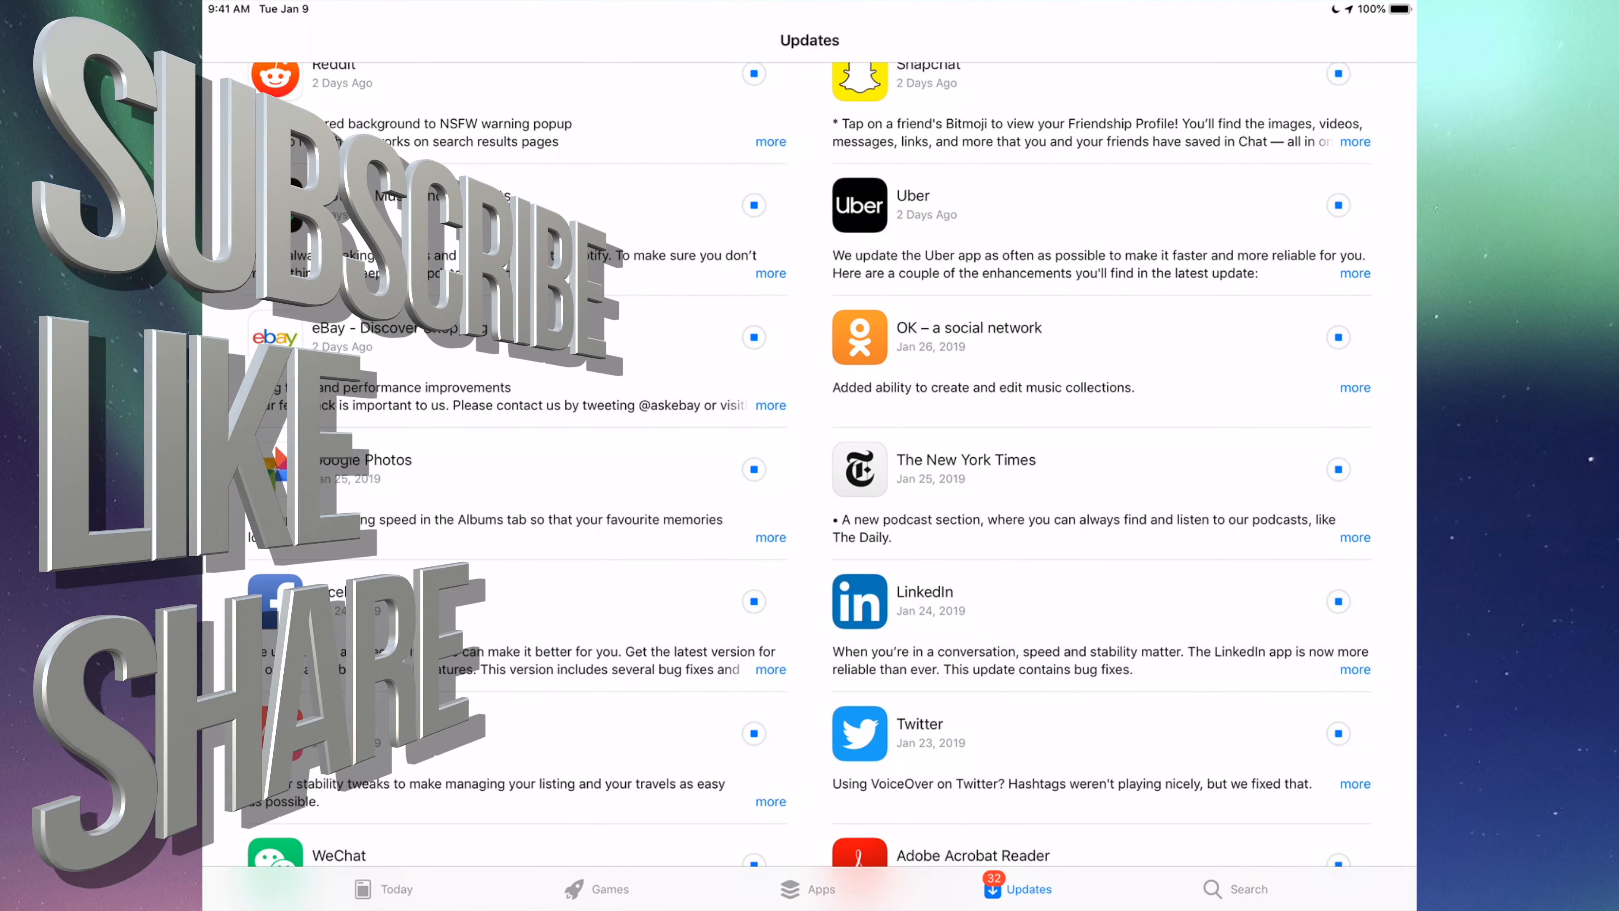
scroll("down", 3)
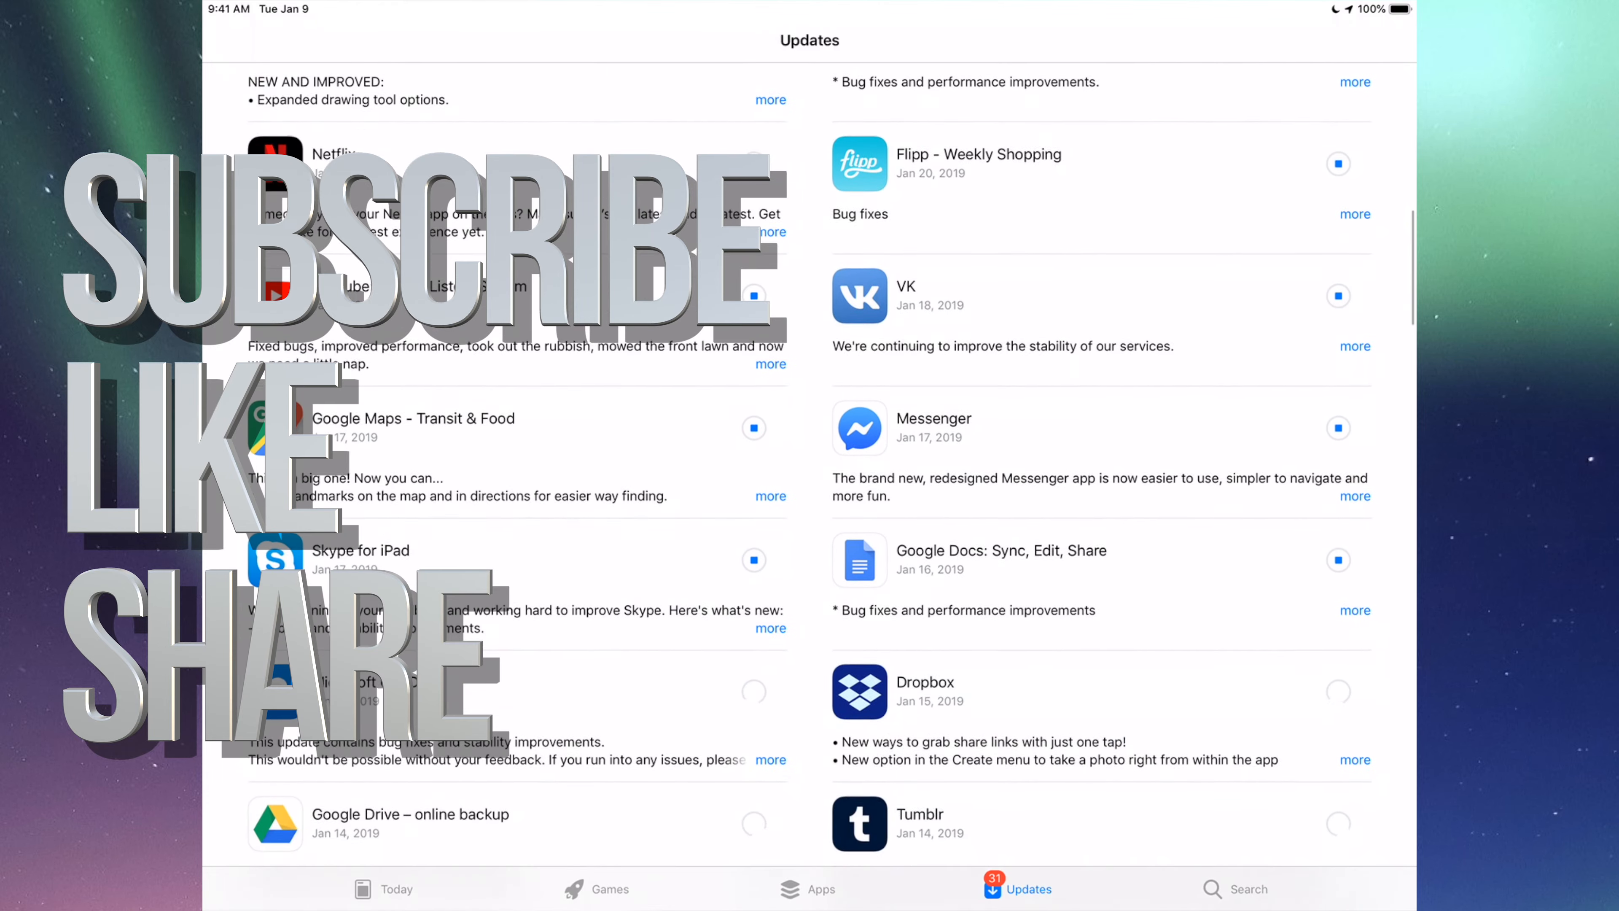
scroll("down", 3)
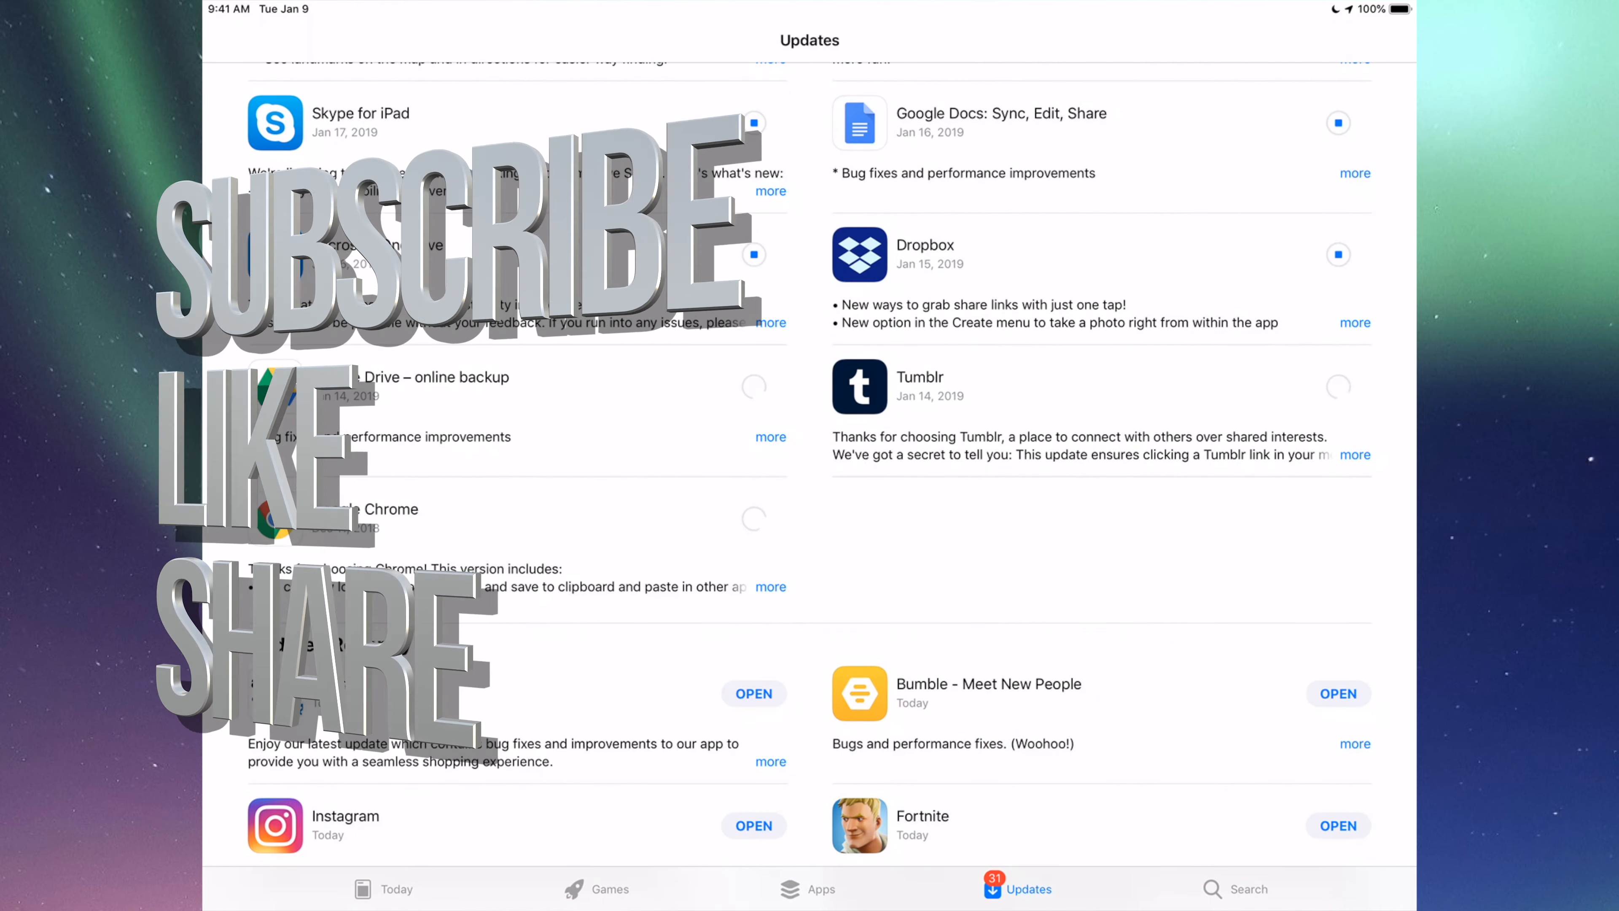